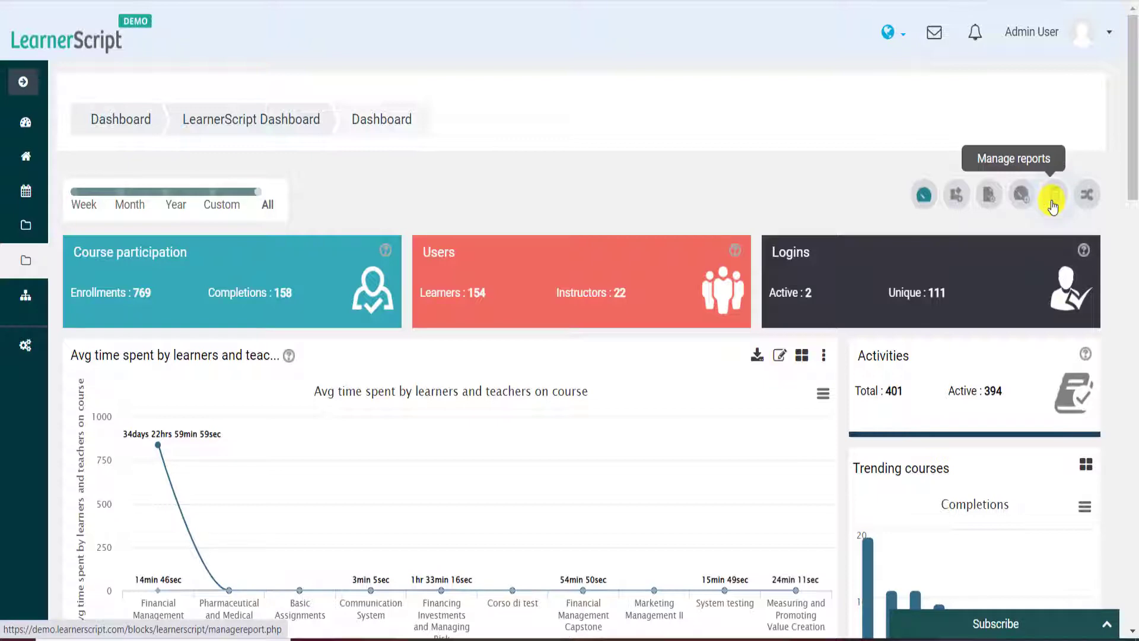
# Open the report management page and scroll the reports list down to the course entries.
pyautogui.click(1051, 194)
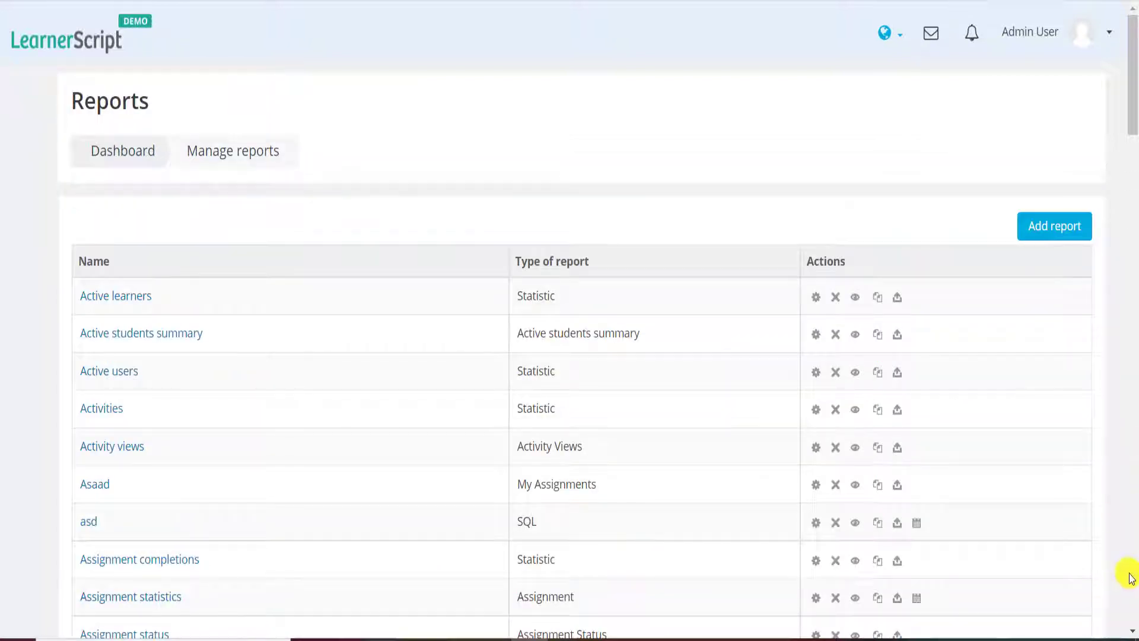
pyautogui.click(23, 81)
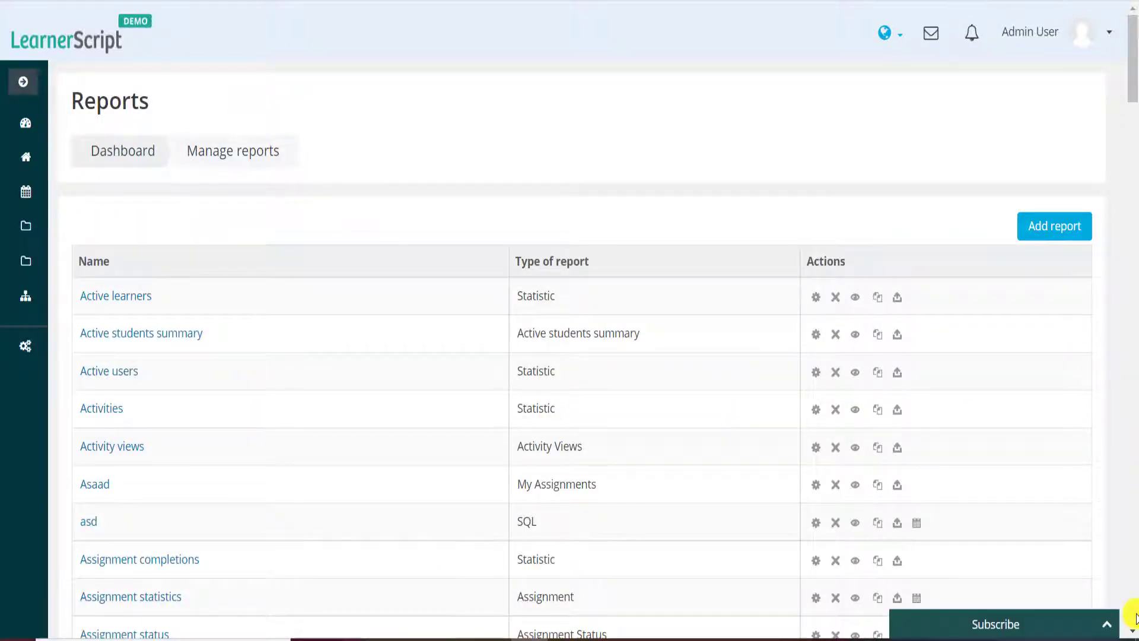
pyautogui.scroll(-3)
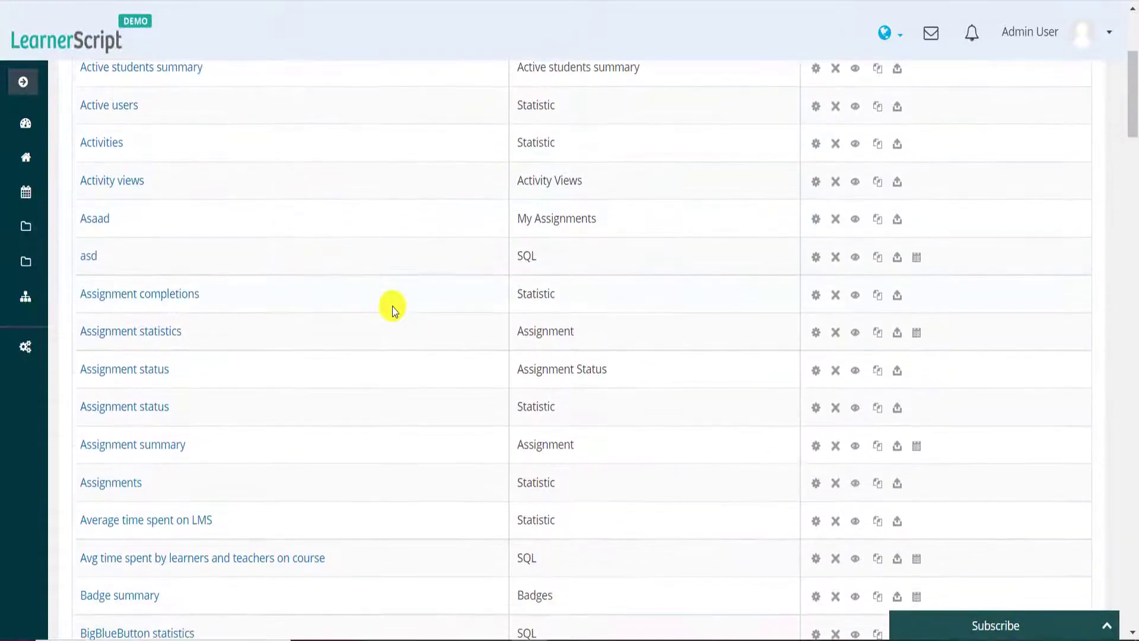
pyautogui.scroll(-3)
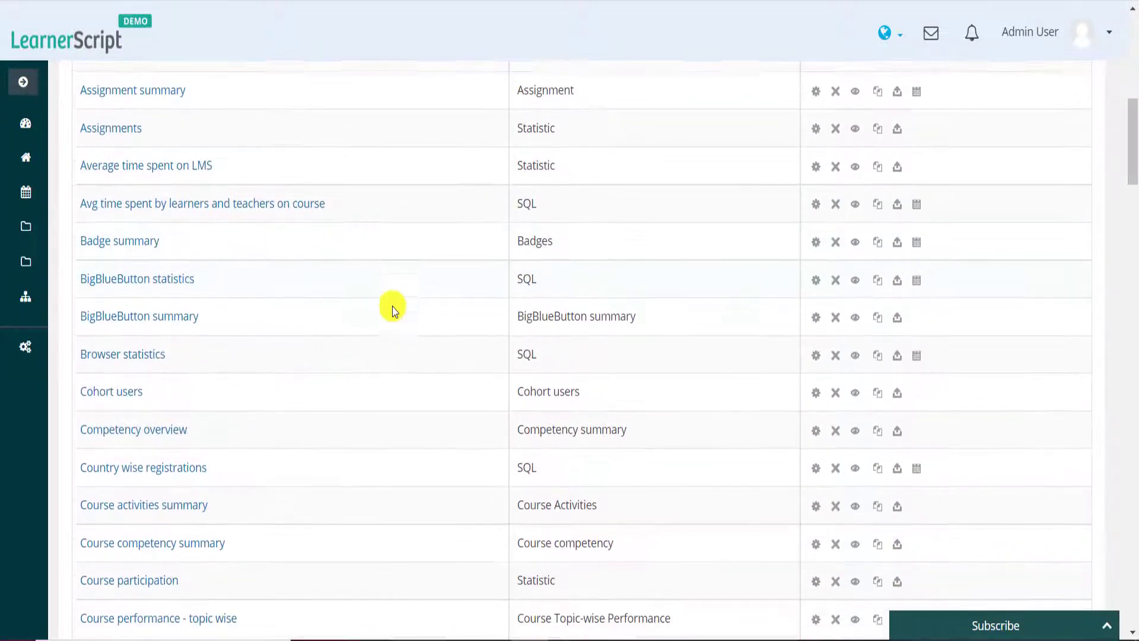
pyautogui.scroll(-3)
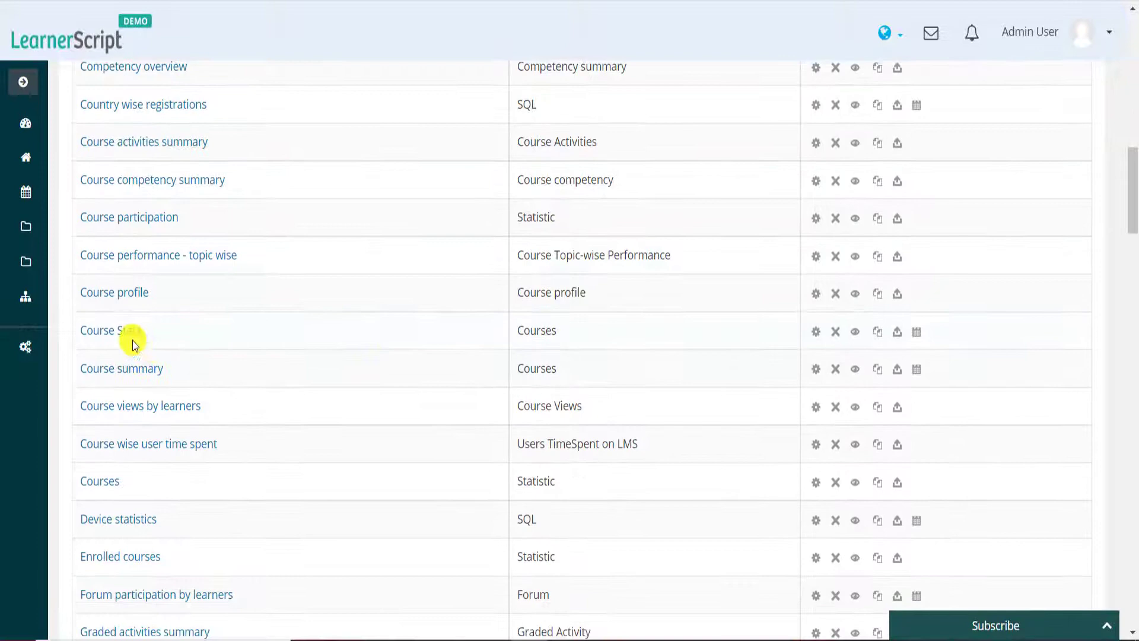
# Open Course Stats and show the Bar, Column, Combination, Line, Pie and Treemap graph menu.
pyautogui.click(110, 330)
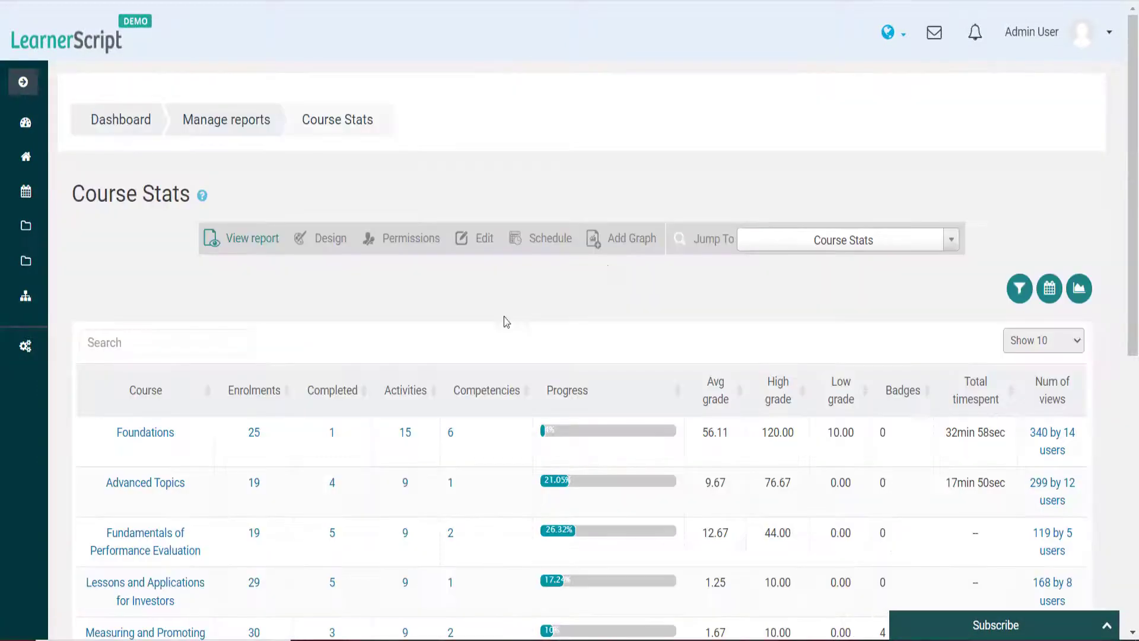
pyautogui.moveTo(627, 286)
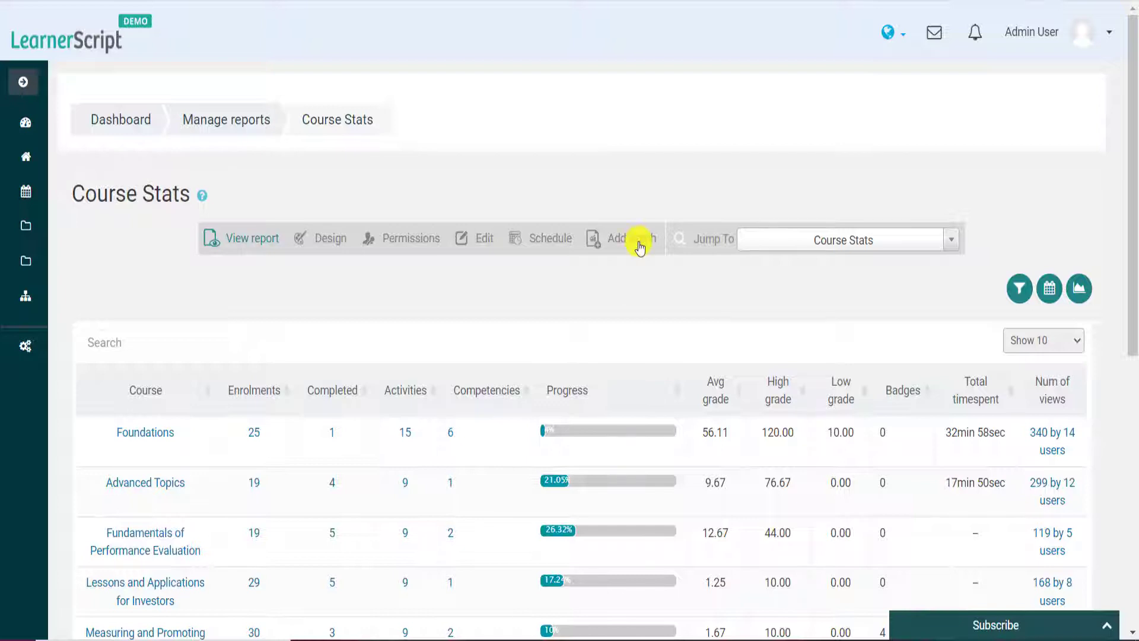
pyautogui.click(621, 237)
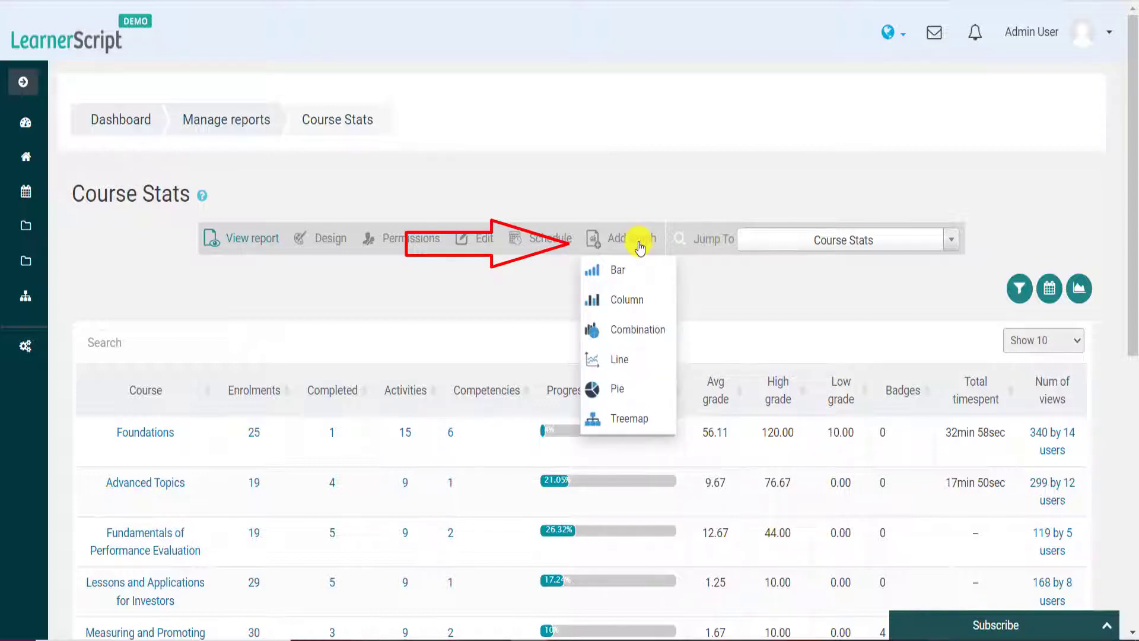
pyautogui.moveTo(650, 270)
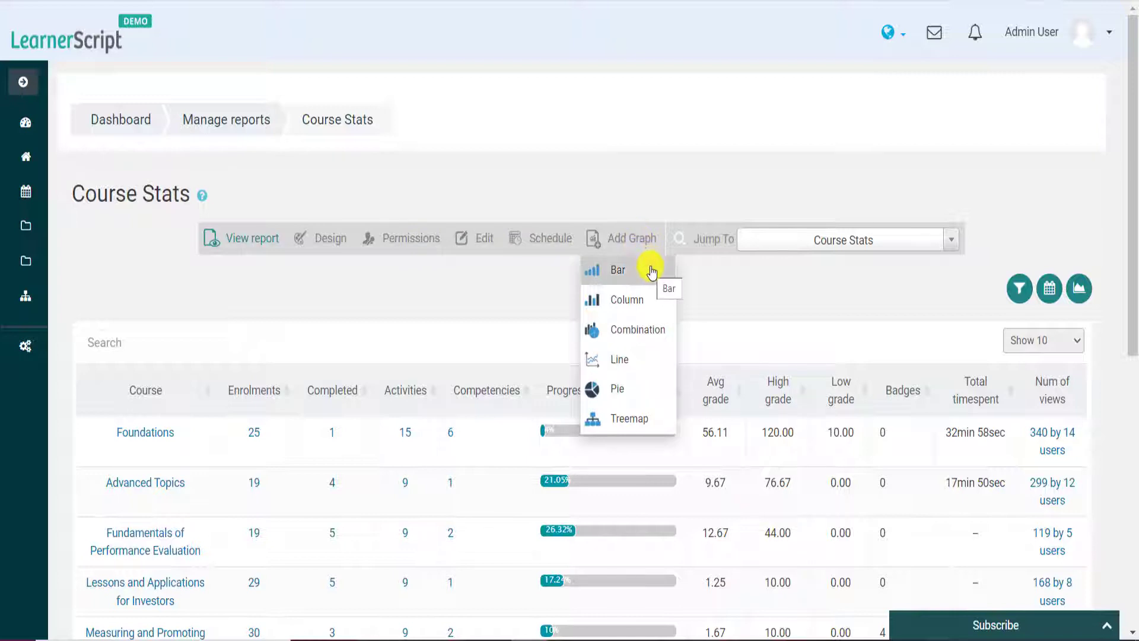
pyautogui.moveTo(627, 299)
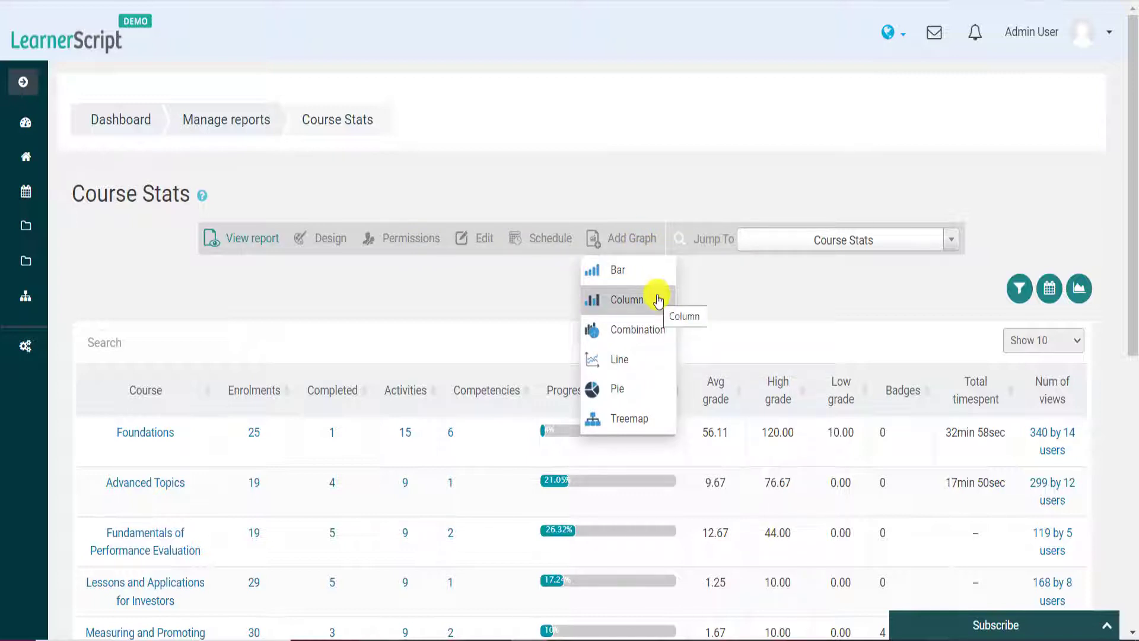
pyautogui.moveTo(668, 333)
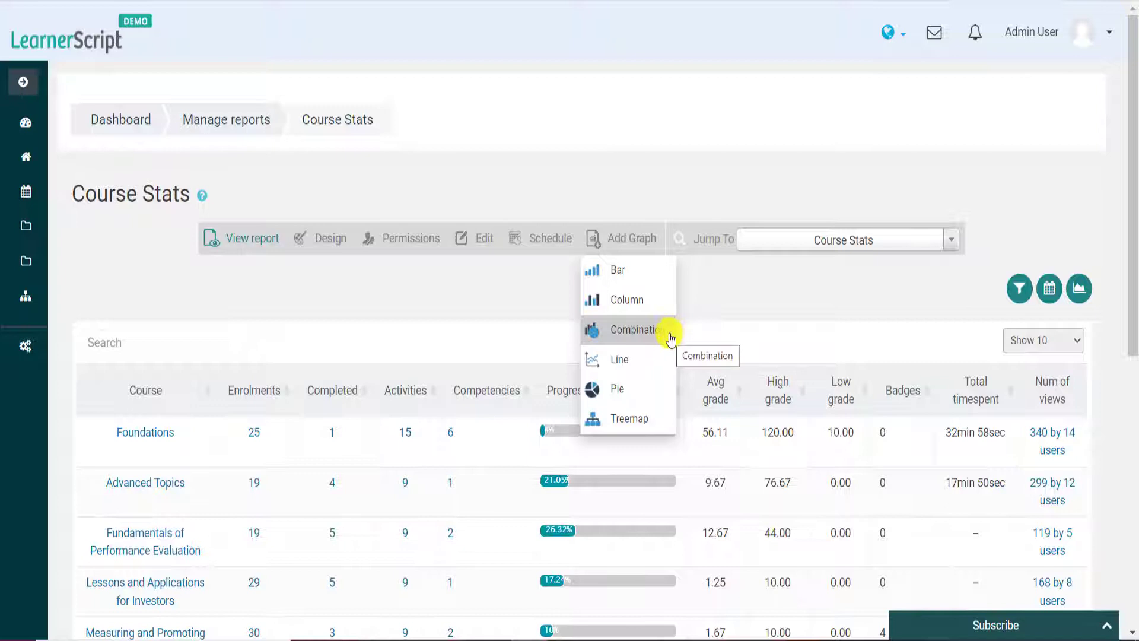
pyautogui.moveTo(667, 362)
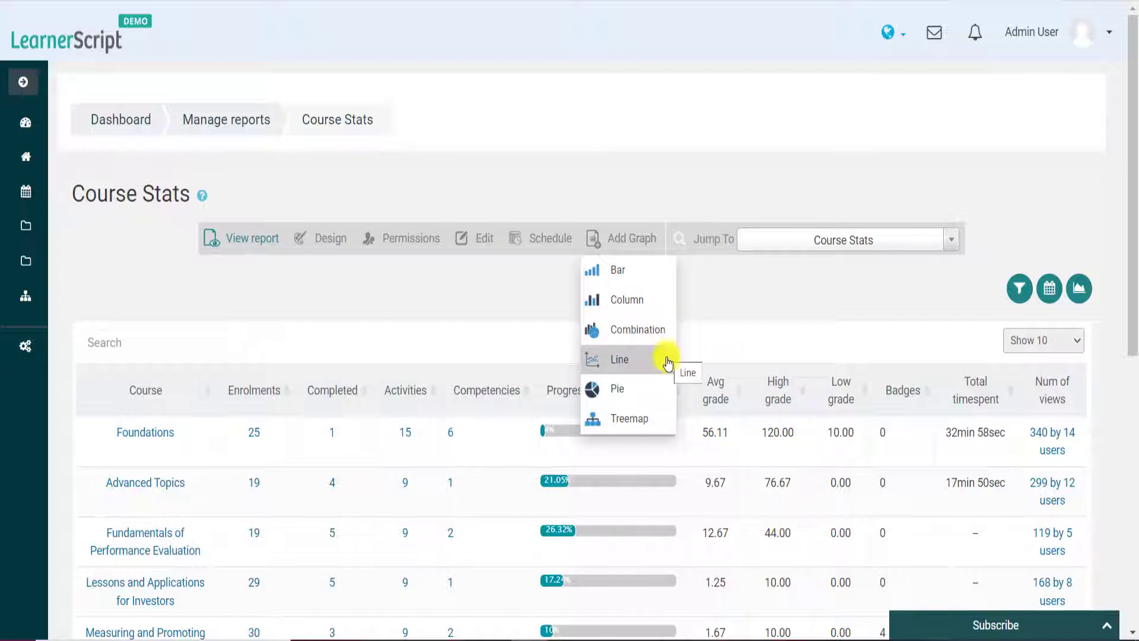
pyautogui.moveTo(668, 392)
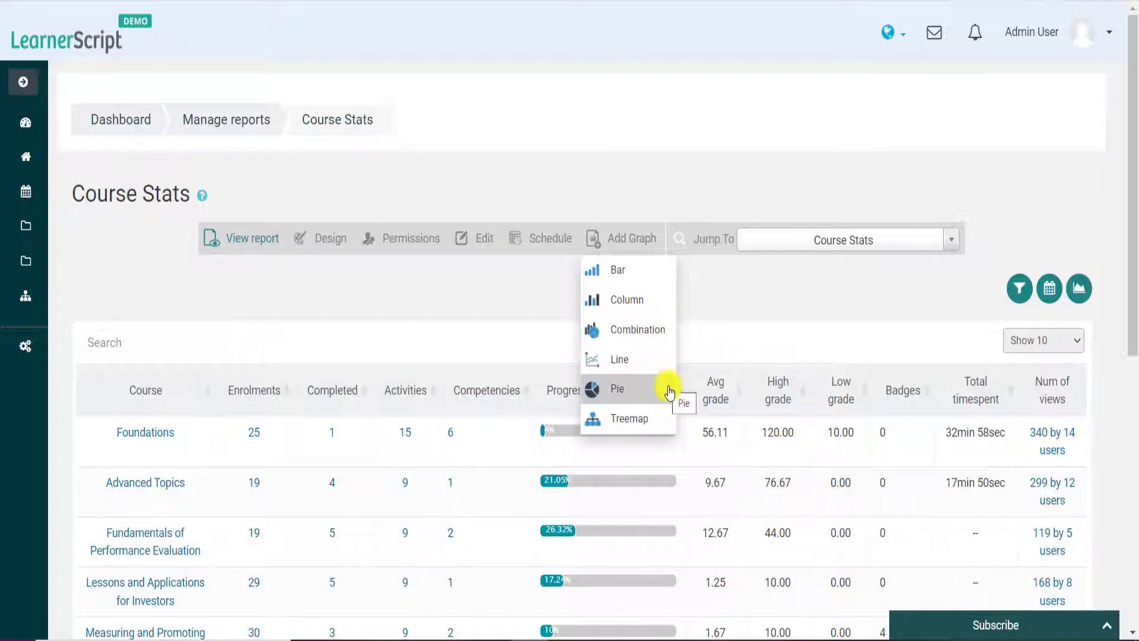
pyautogui.moveTo(648, 275)
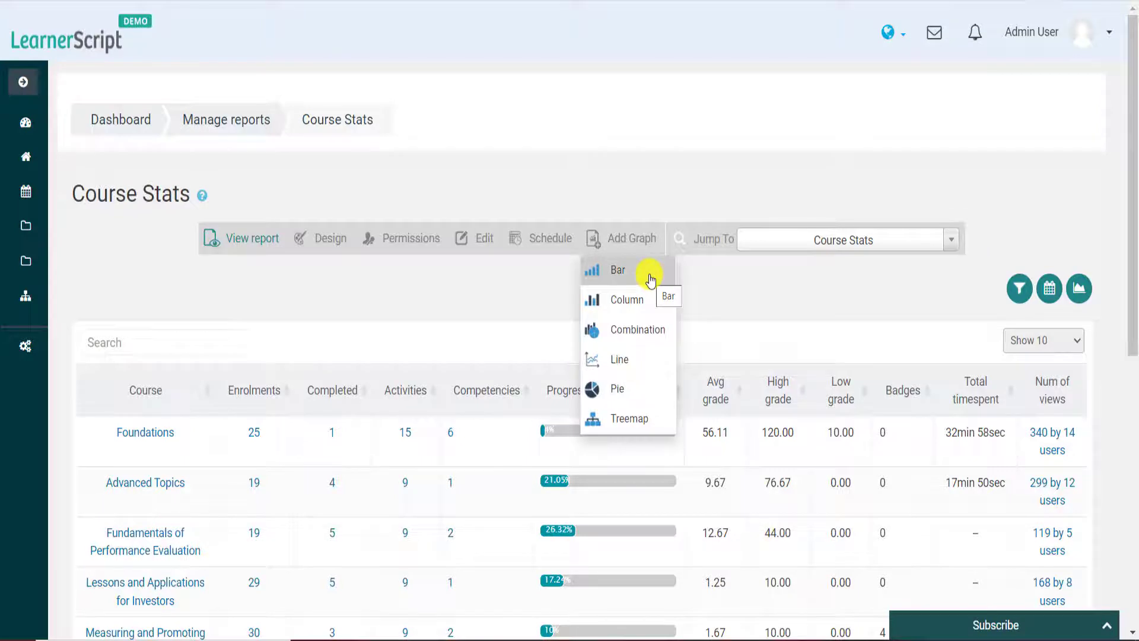
# Create a Course Bar Graph with Course series, Enrolments and Completed, and a legend.
pyautogui.click(617, 269)
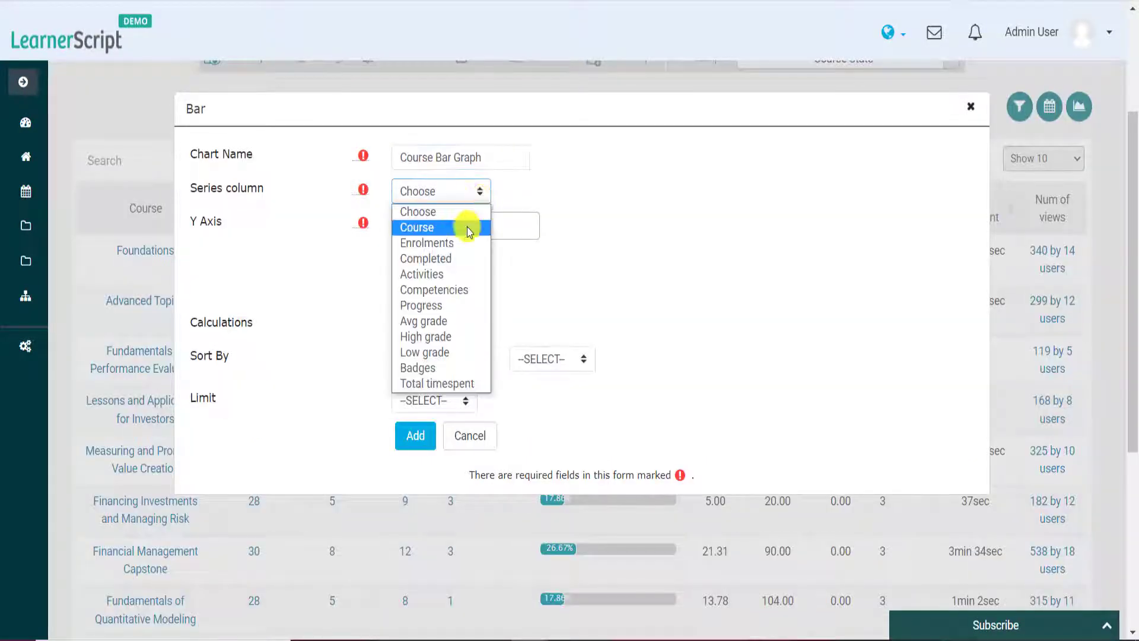
pyautogui.click(439, 227)
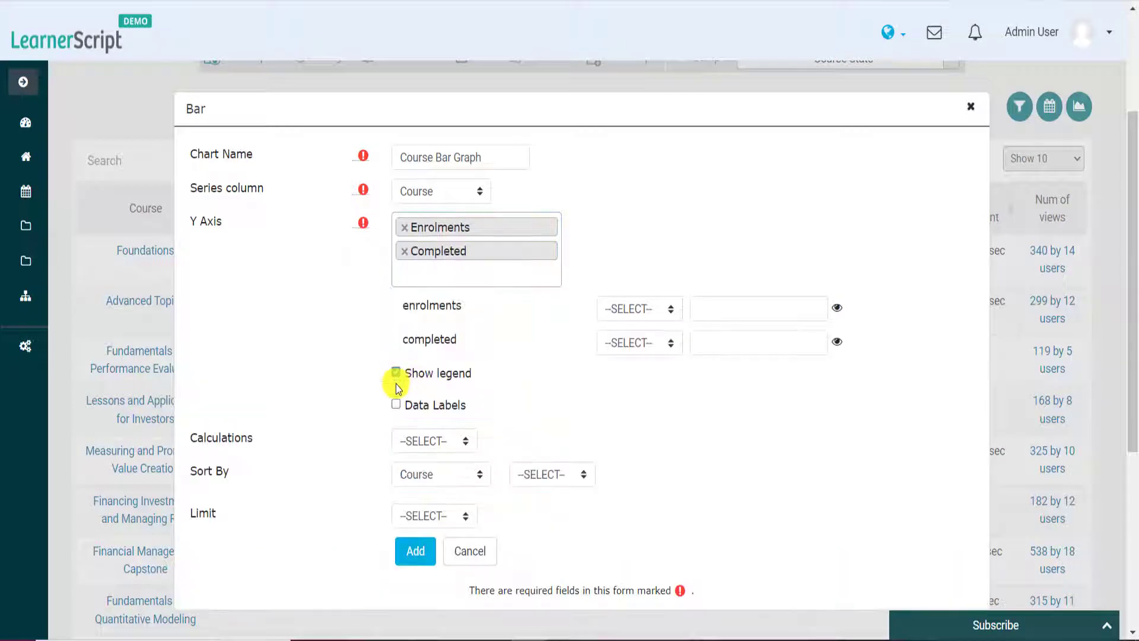
pyautogui.click(414, 551)
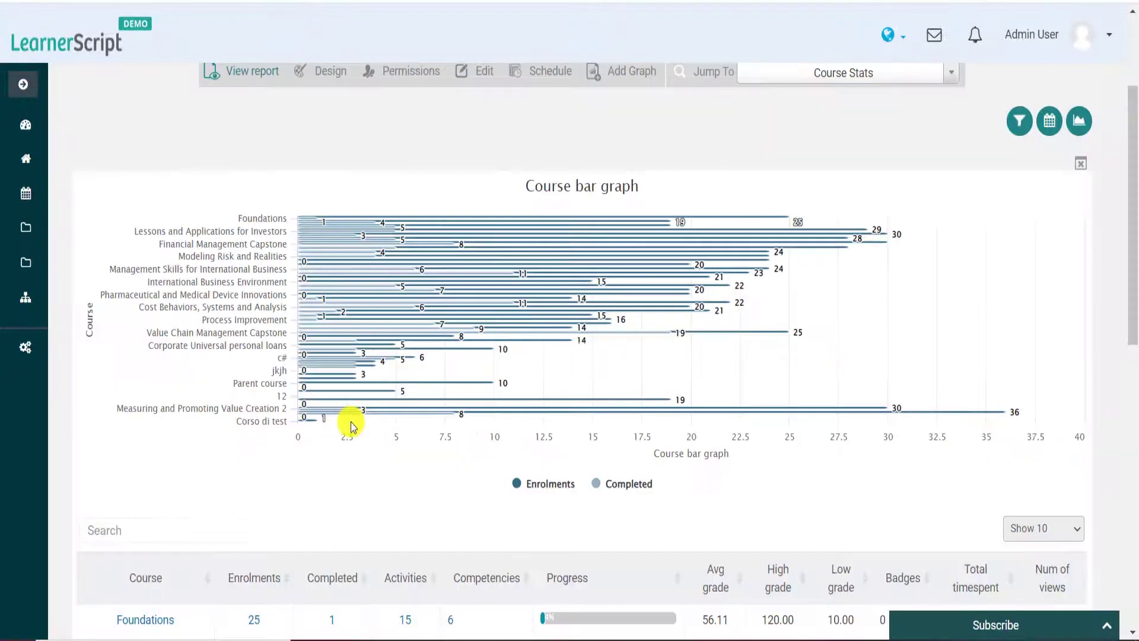
pyautogui.moveTo(703, 444)
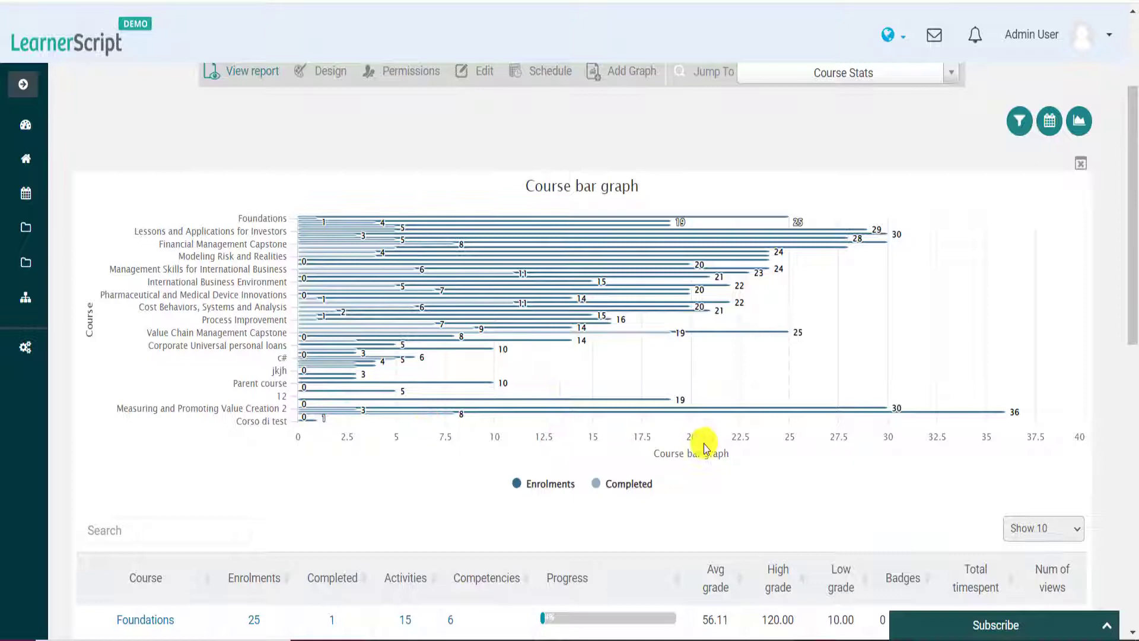
# Add a Course Column Graph of learner enrollments and learners completed per course.
pyautogui.click(629, 239)
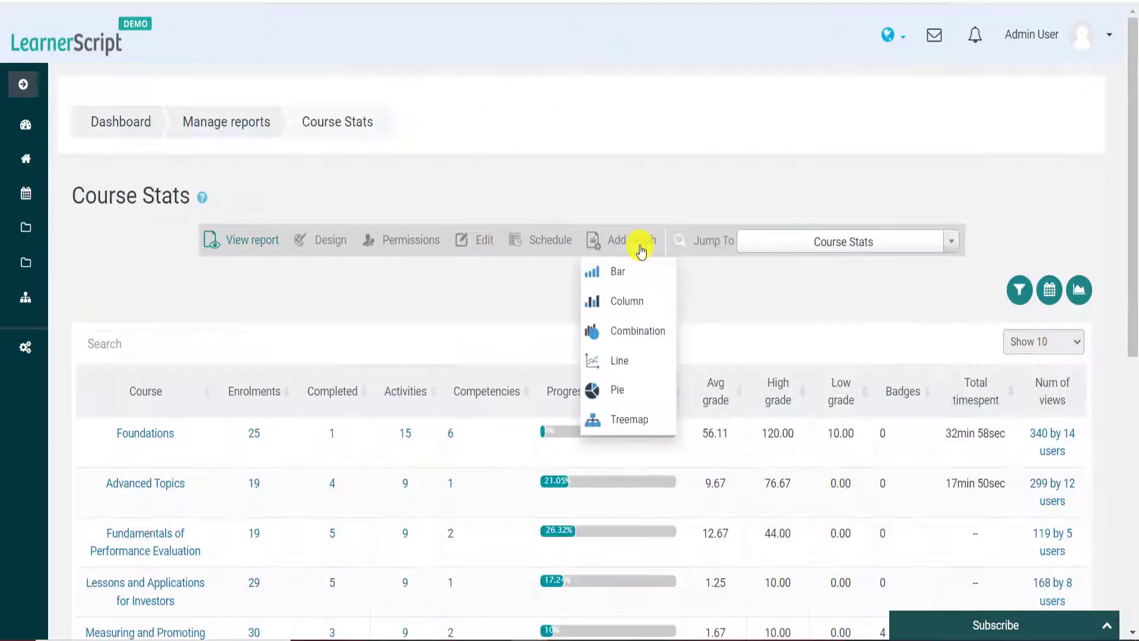
pyautogui.moveTo(646, 301)
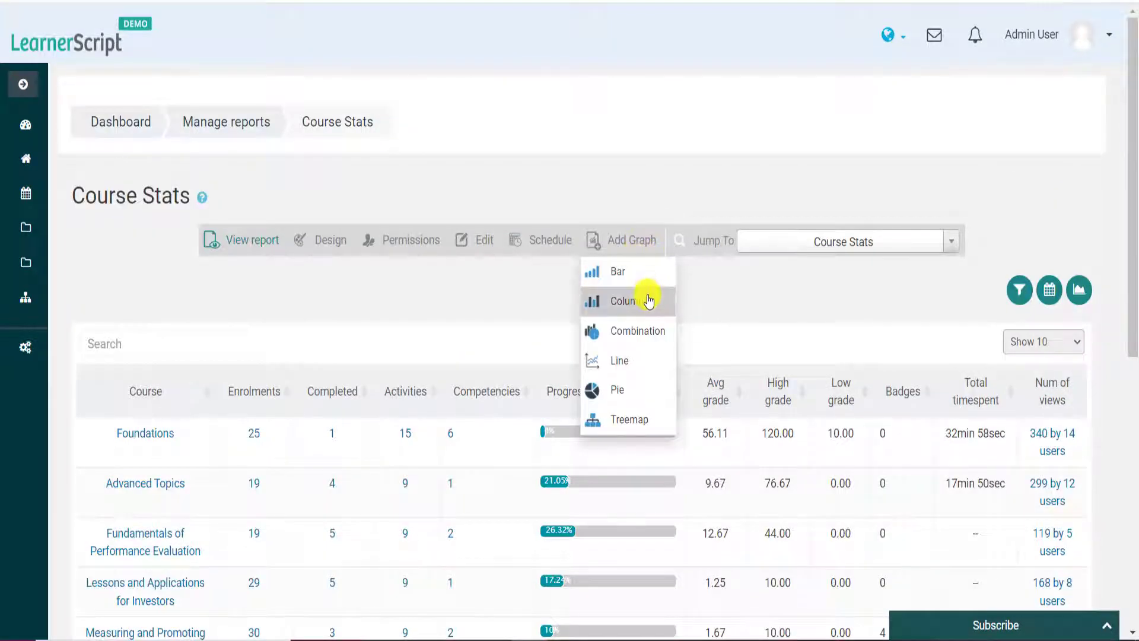
pyautogui.click(624, 301)
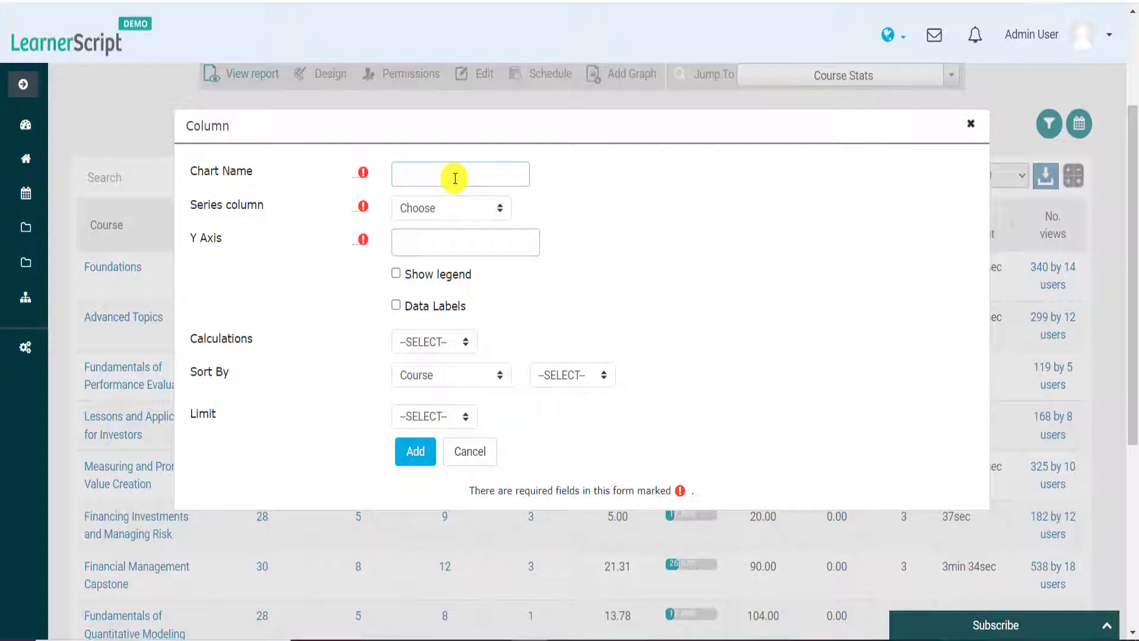
pyautogui.click(451, 208)
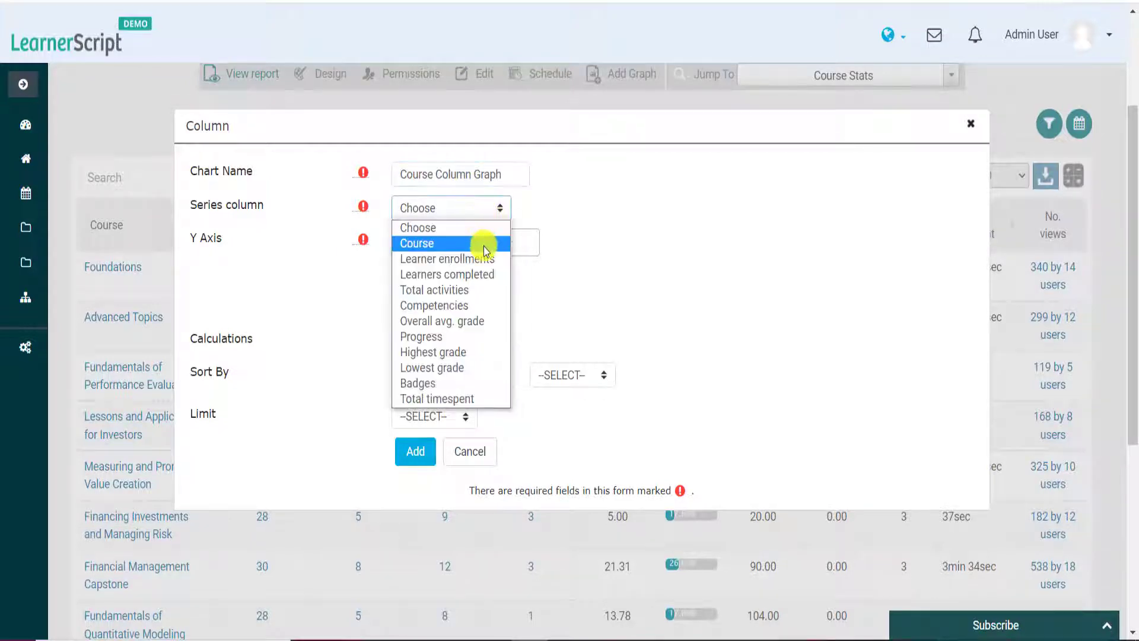
pyautogui.click(416, 243)
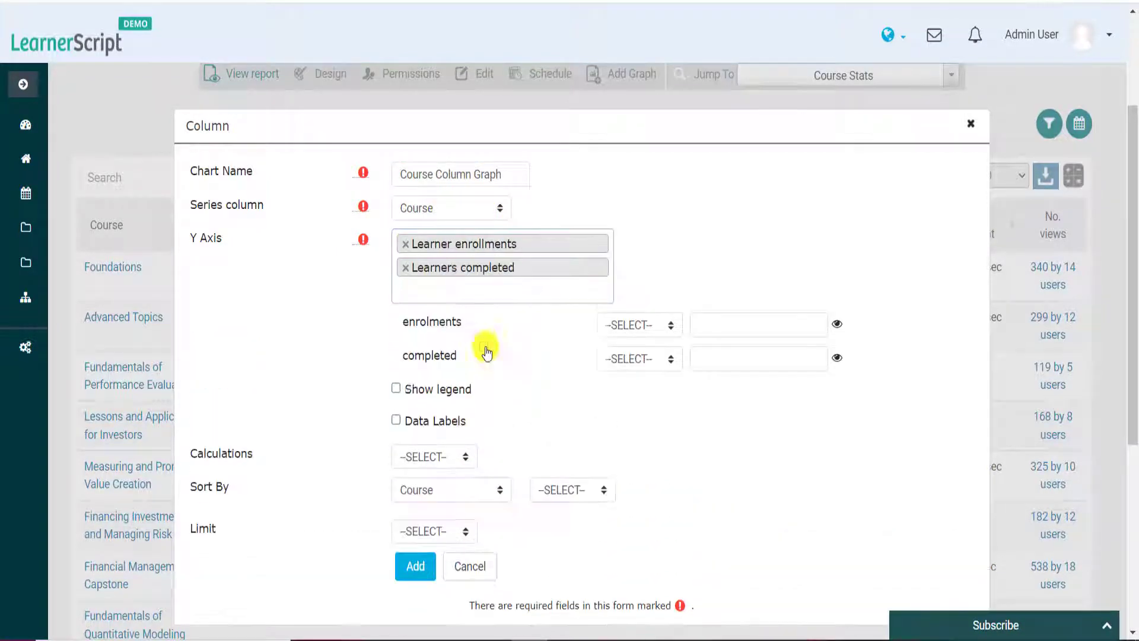
pyautogui.click(415, 565)
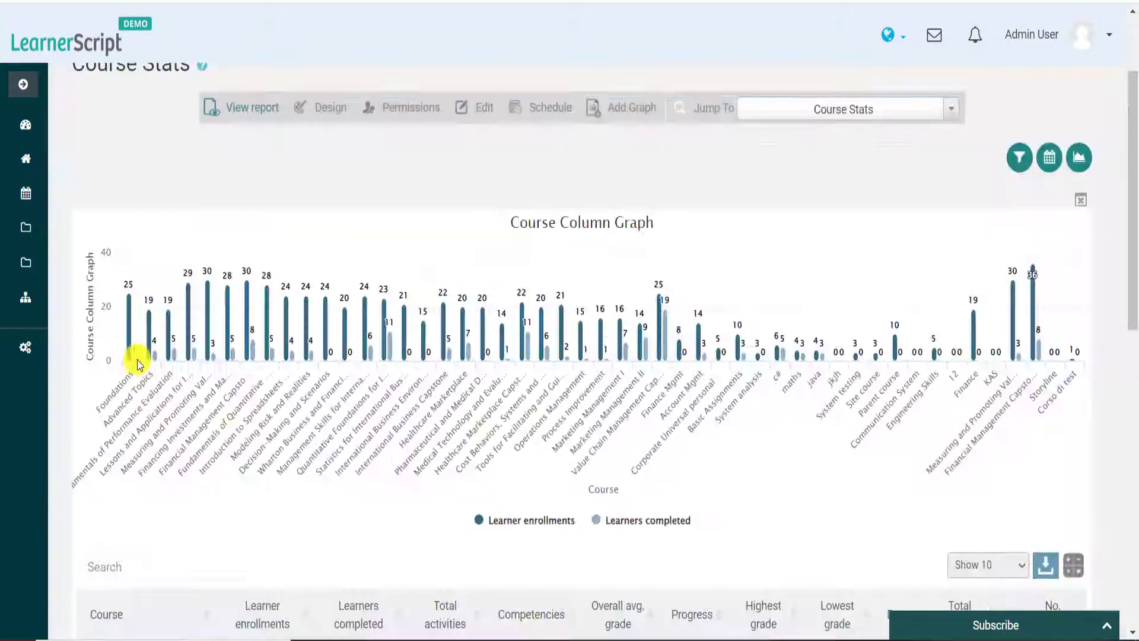
pyautogui.moveTo(483, 378)
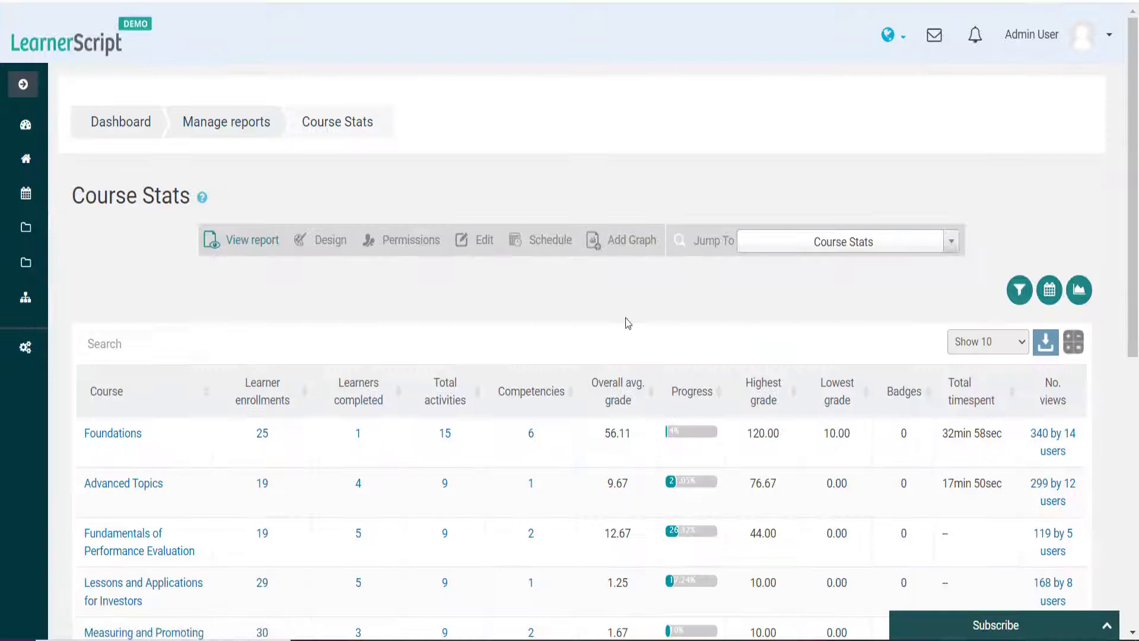
pyautogui.moveTo(784, 328)
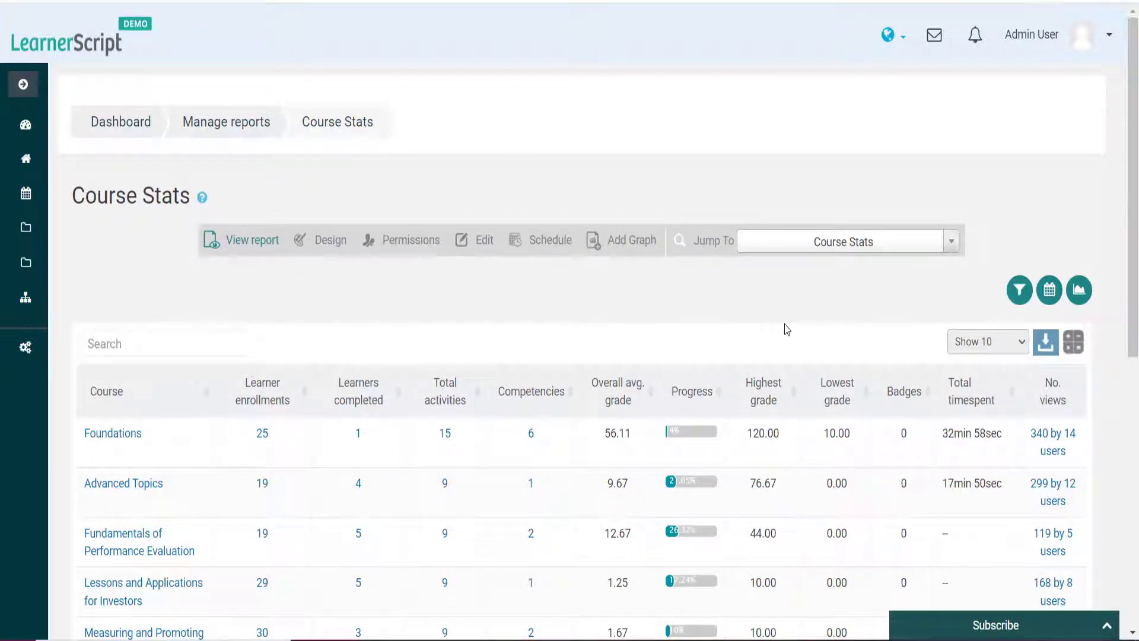
# Add a Course Combination Graph with the legend turned on.
pyautogui.click(629, 240)
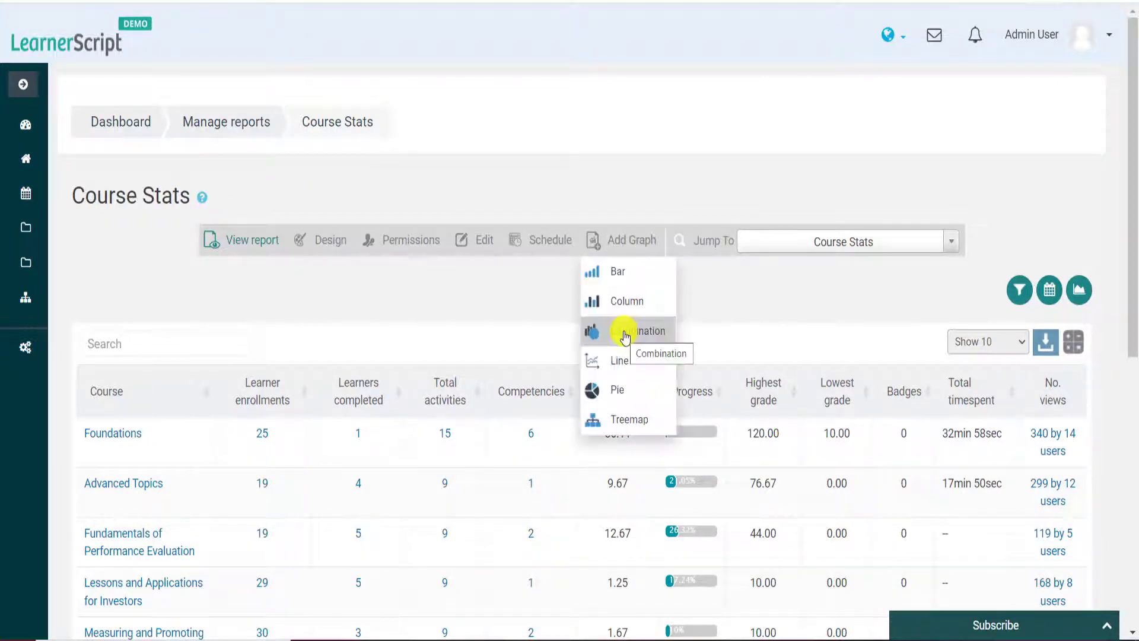
pyautogui.click(628, 331)
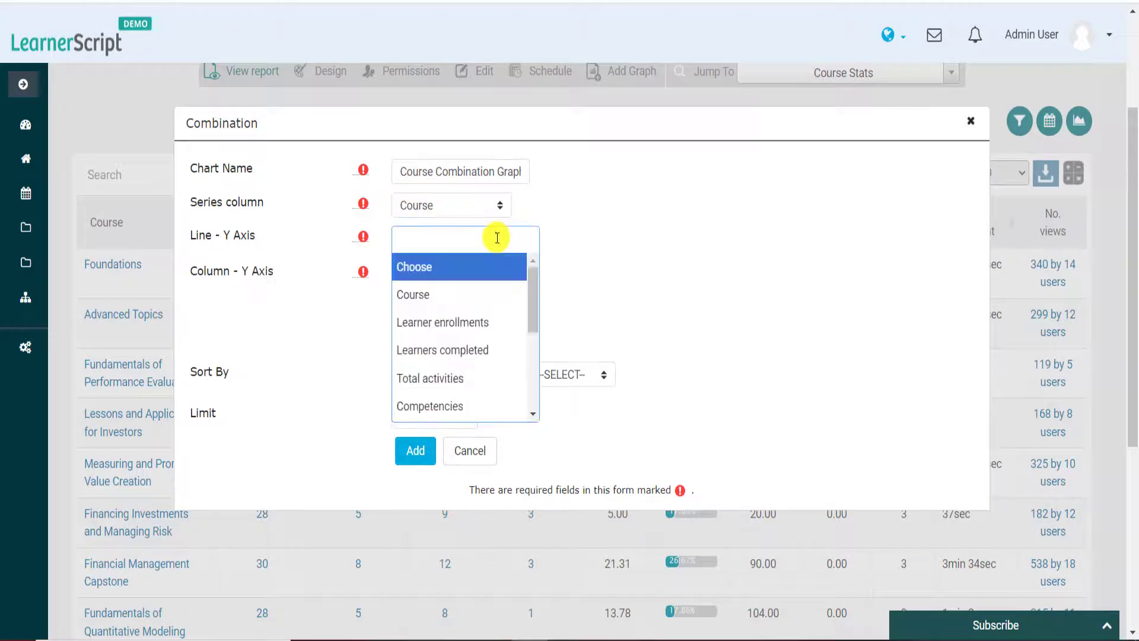
pyautogui.click(441, 323)
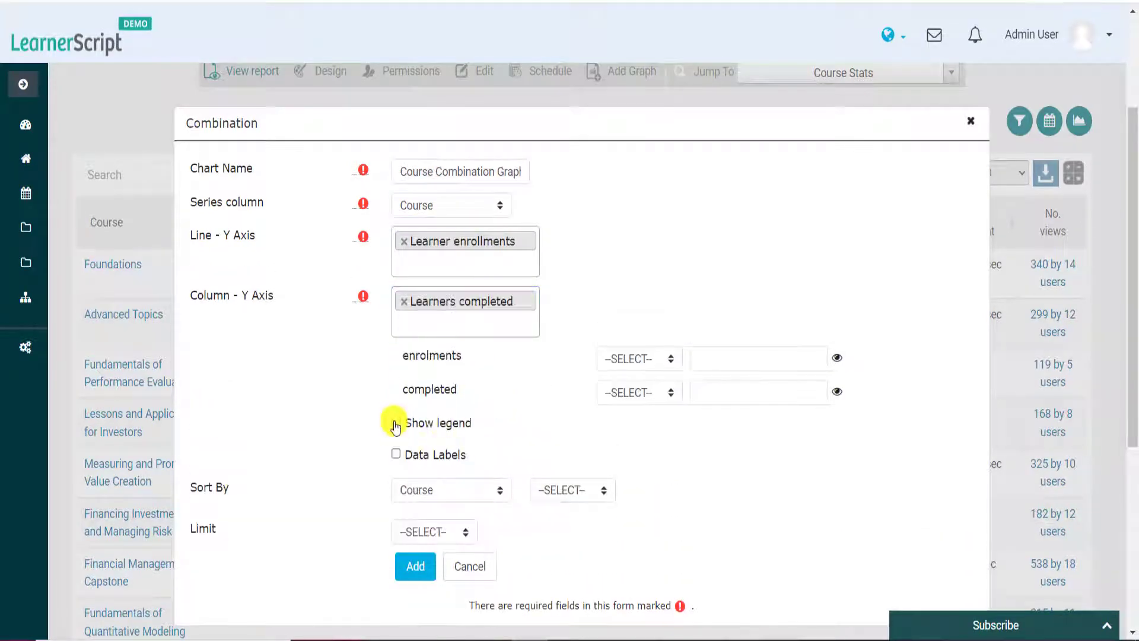
pyautogui.click(414, 566)
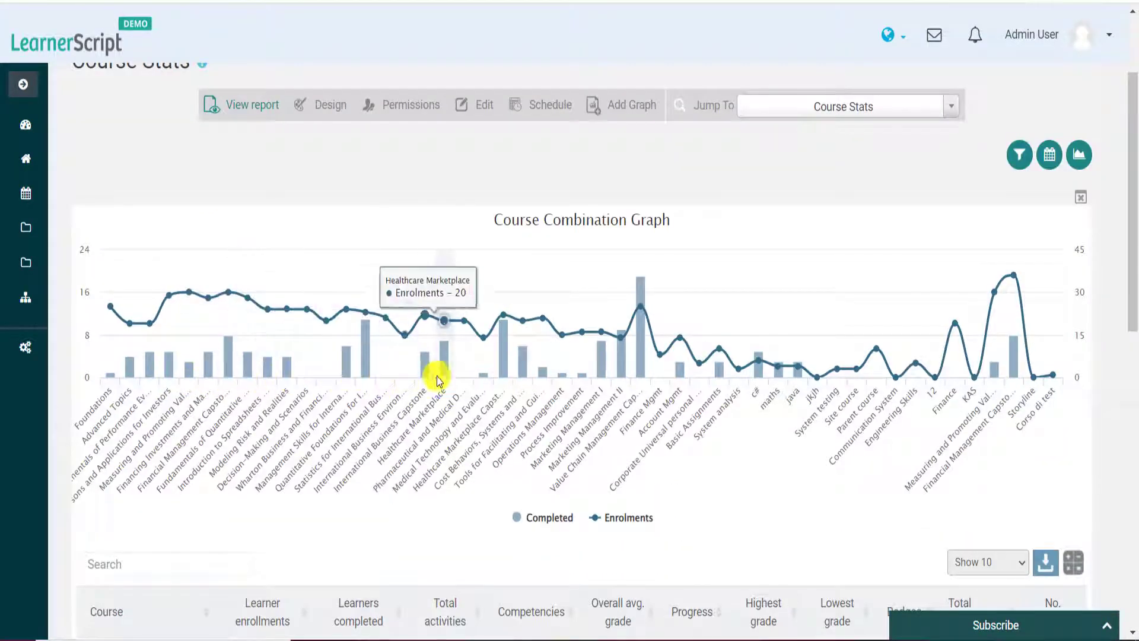
pyautogui.moveTo(995, 371)
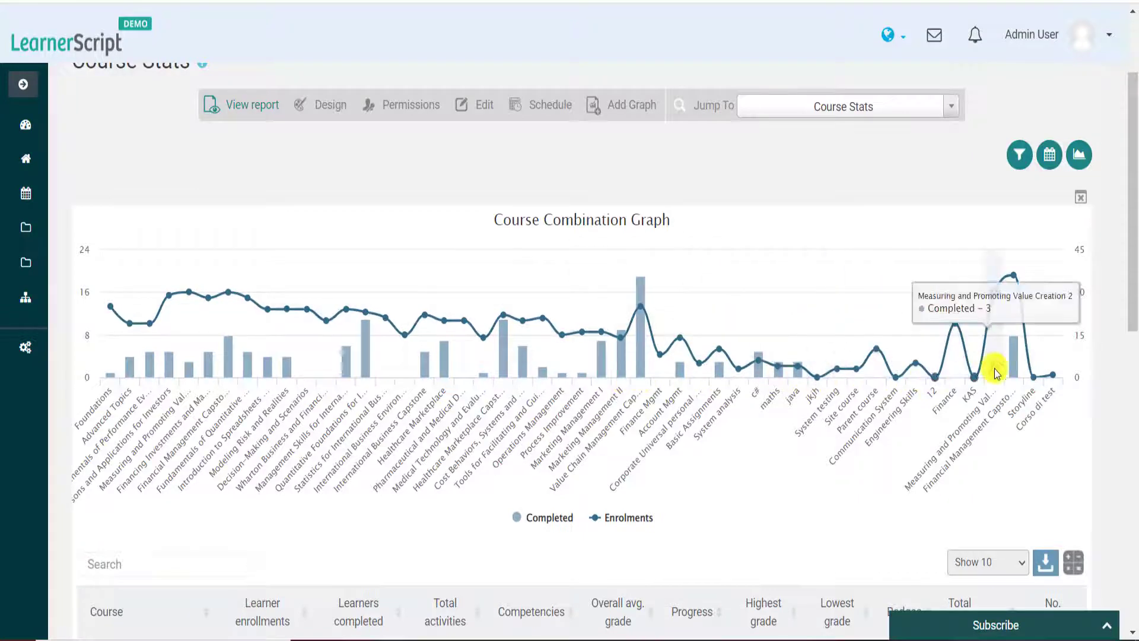
pyautogui.click(628, 104)
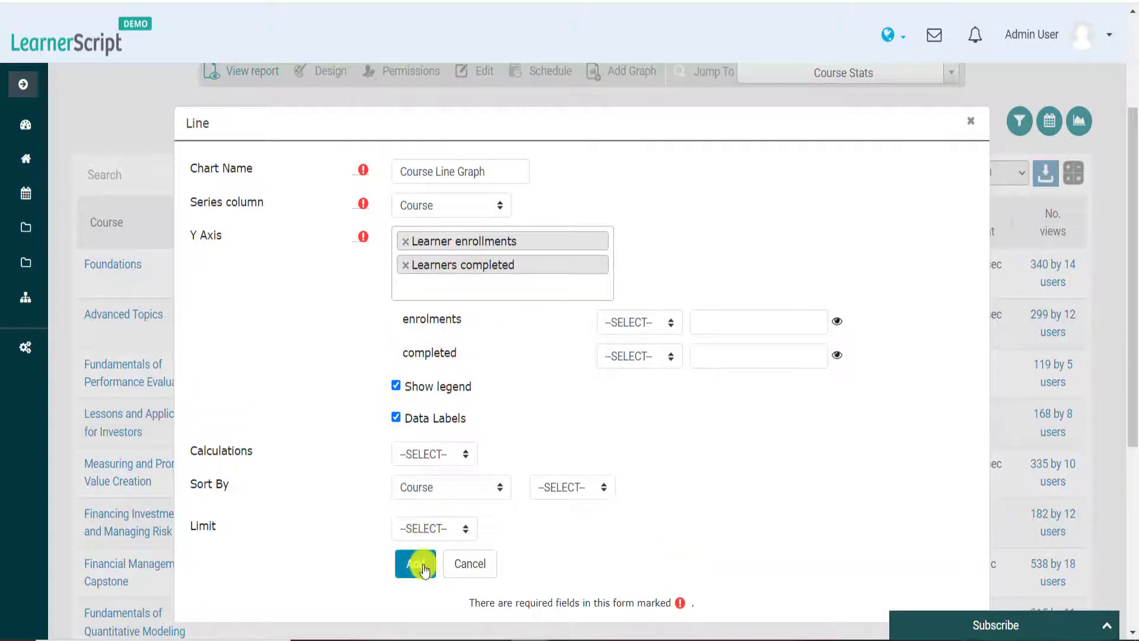
# Add the Course Line Graph with legend and data labels to the report.
pyautogui.click(415, 563)
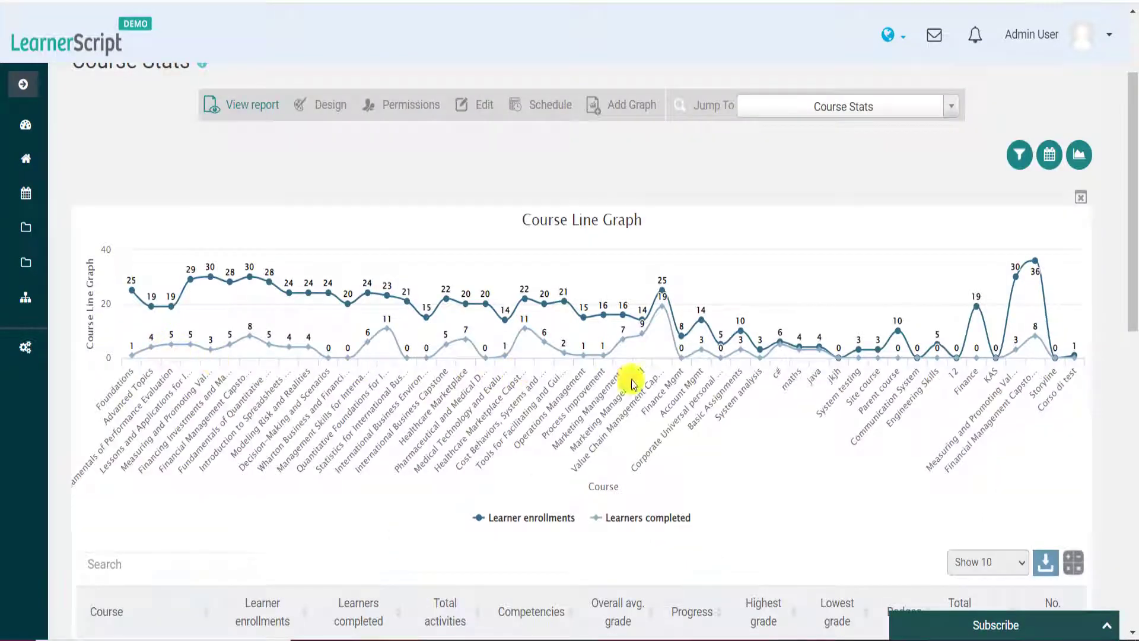
pyautogui.moveTo(1069, 363)
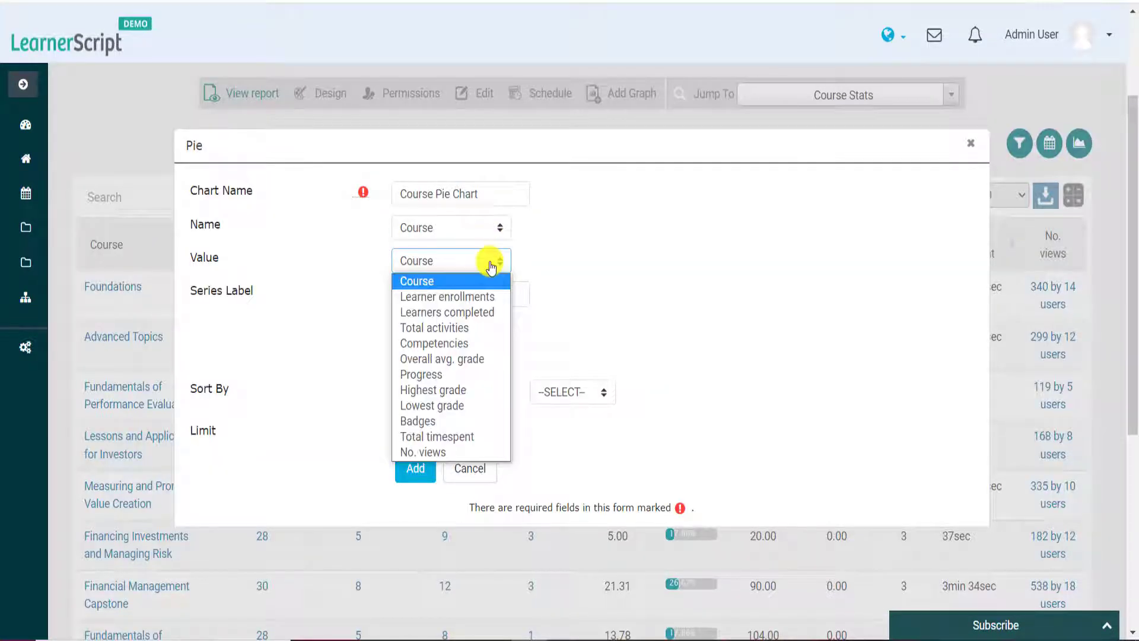
# Add a Course Pie Chart valued by learner enrollments, then prepare a treemap chart.
pyautogui.click(447, 297)
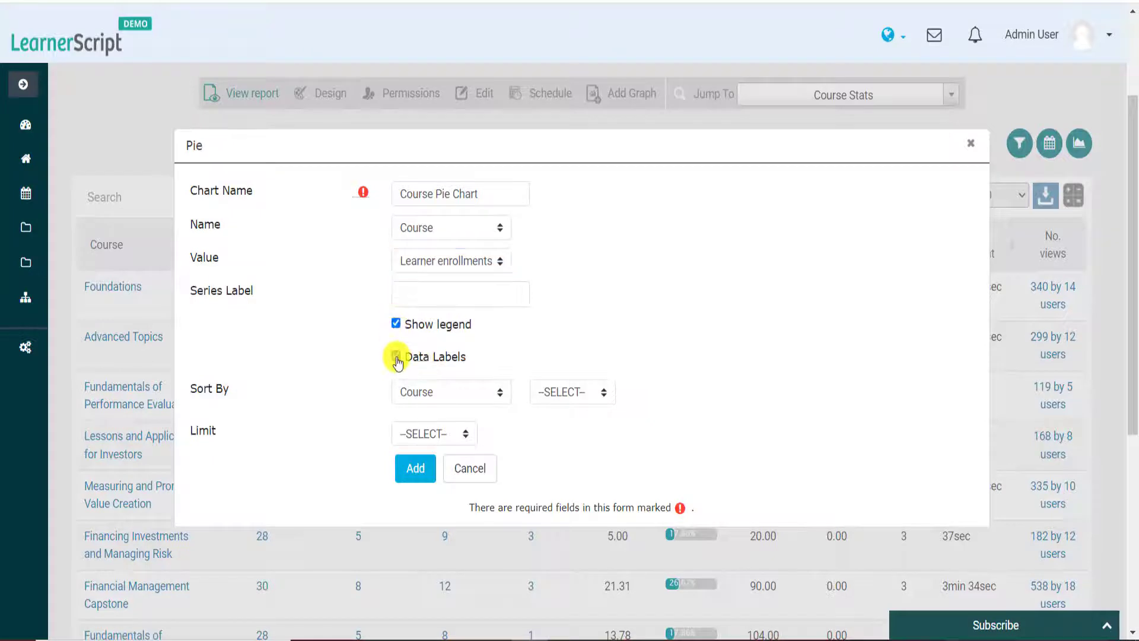
pyautogui.click(415, 468)
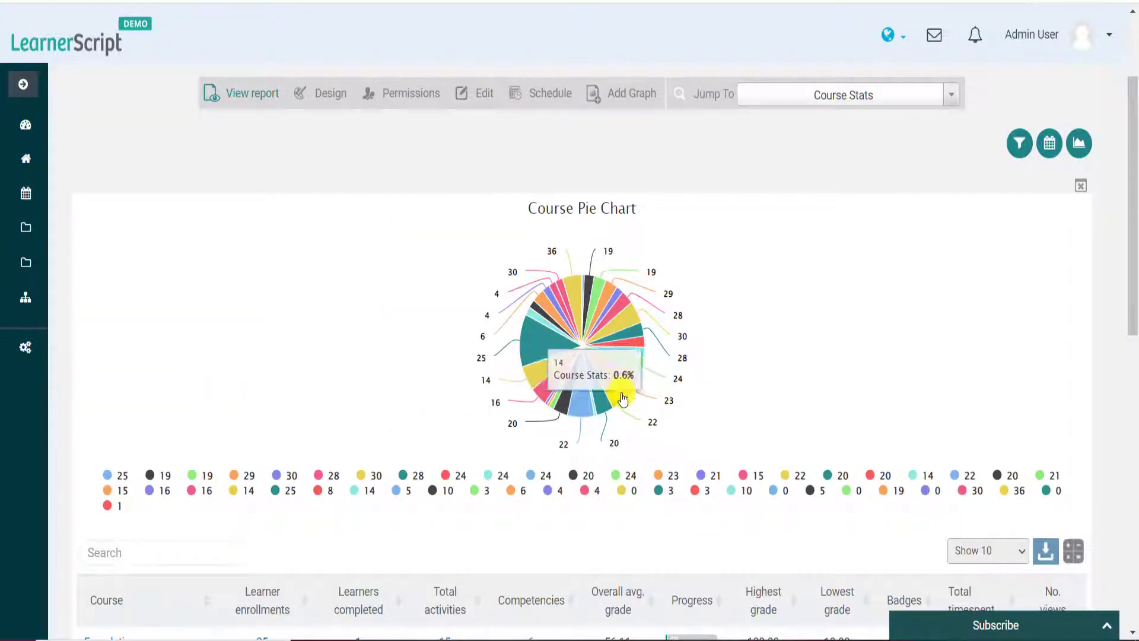
pyautogui.moveTo(578, 295)
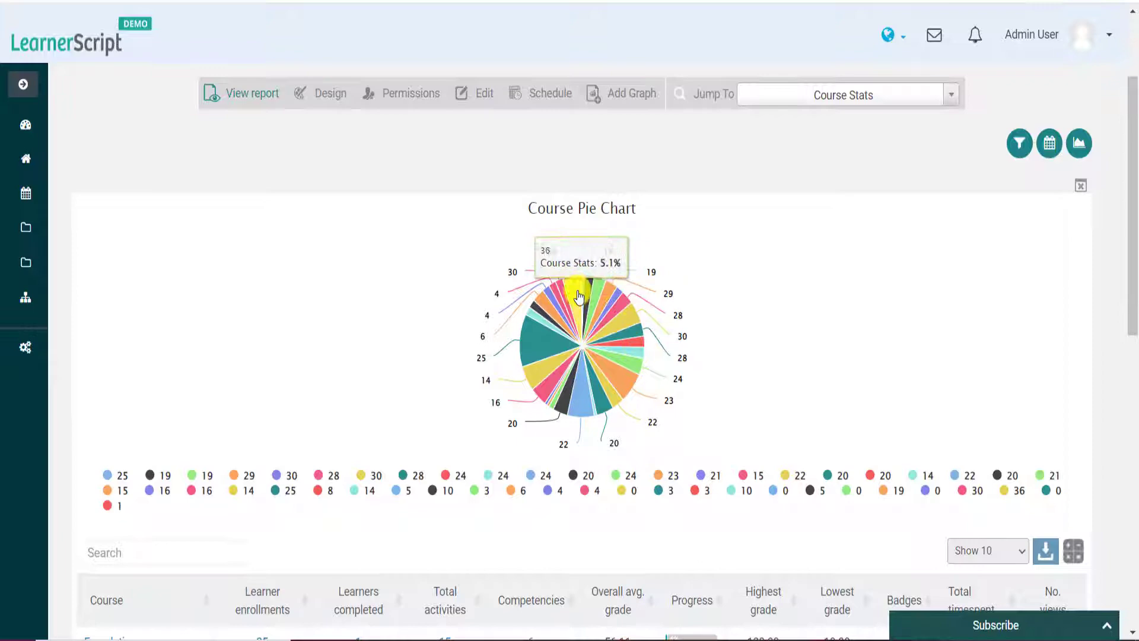
pyautogui.moveTo(544, 385)
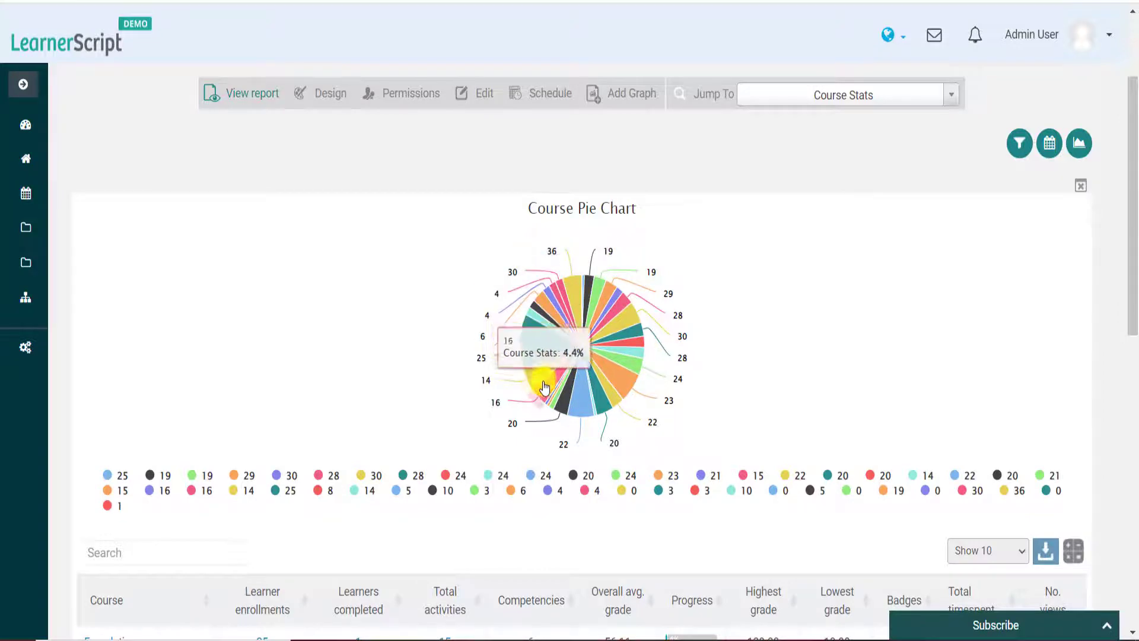
pyautogui.click(1078, 143)
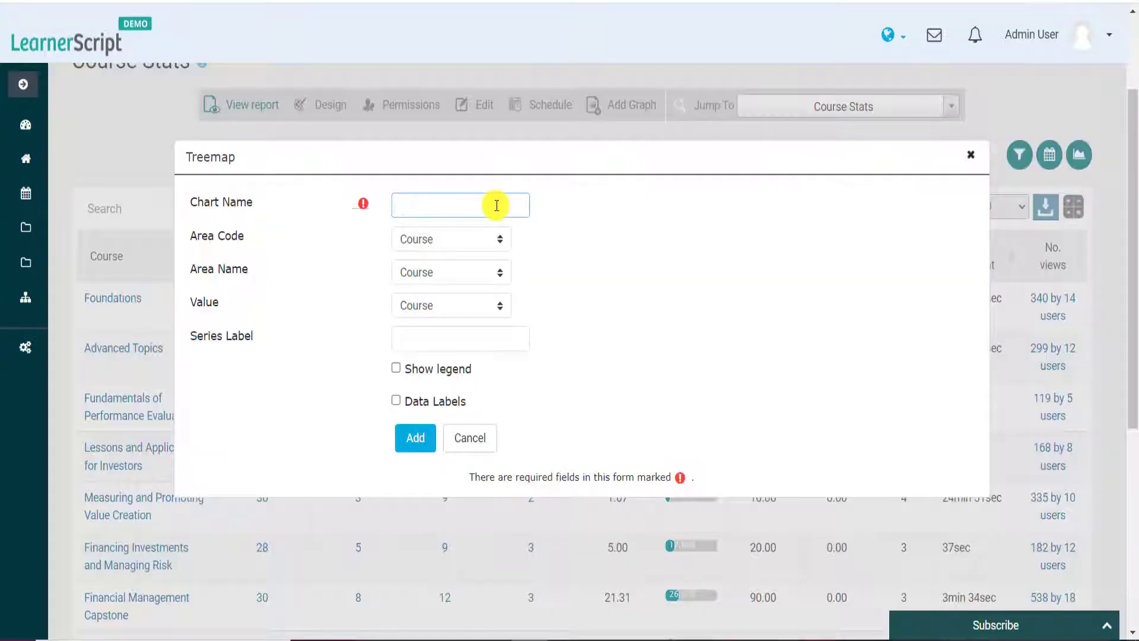
# Name the chart 'Course Treemap Chart', enable its legend, and add it.
pyautogui.write('Course Treemap Chart')
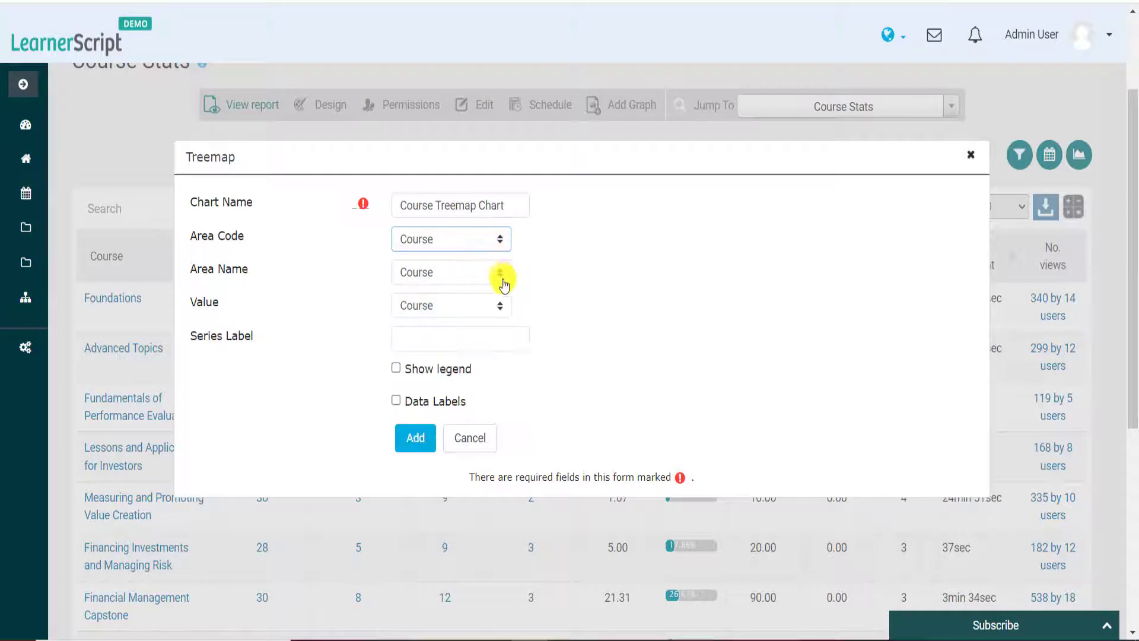
pyautogui.click(395, 369)
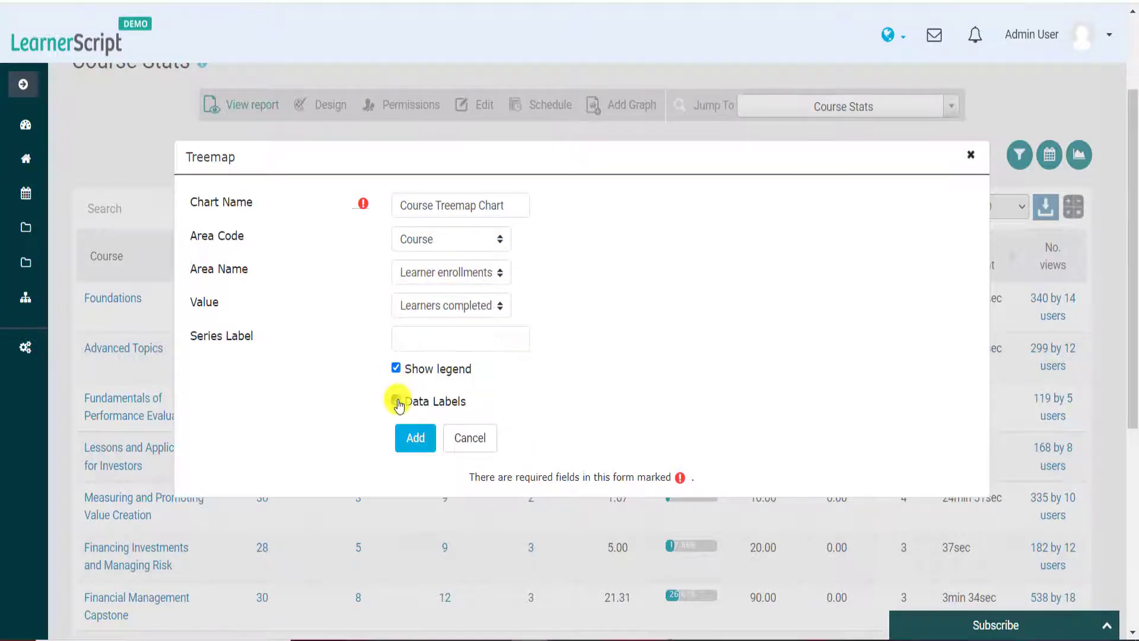
pyautogui.click(415, 437)
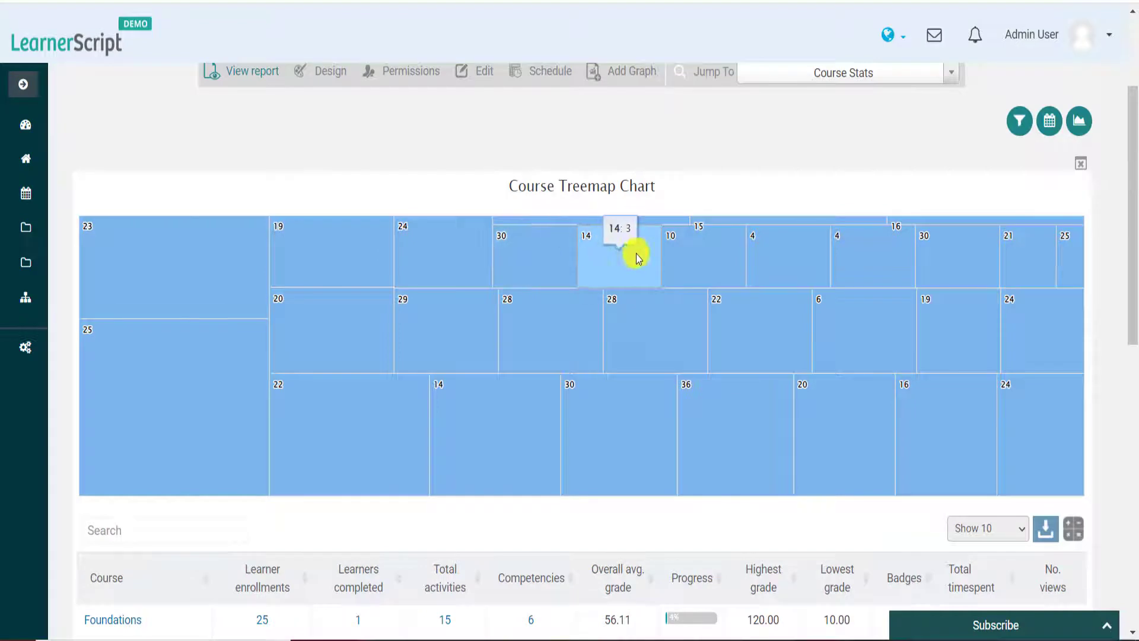
pyautogui.moveTo(1042, 367)
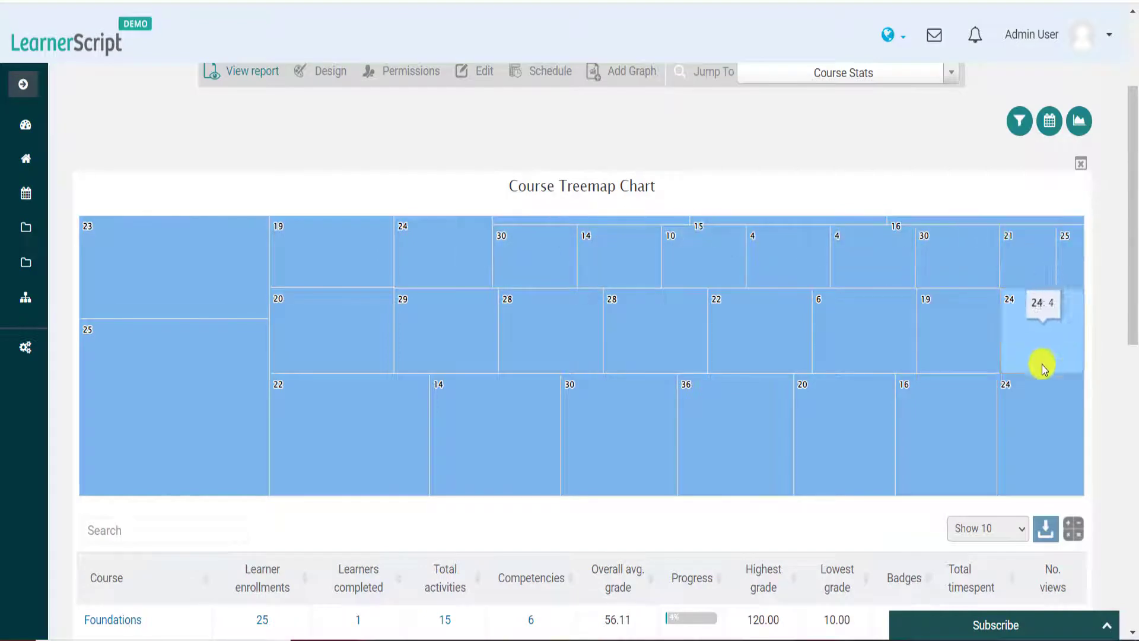
pyautogui.moveTo(512, 402)
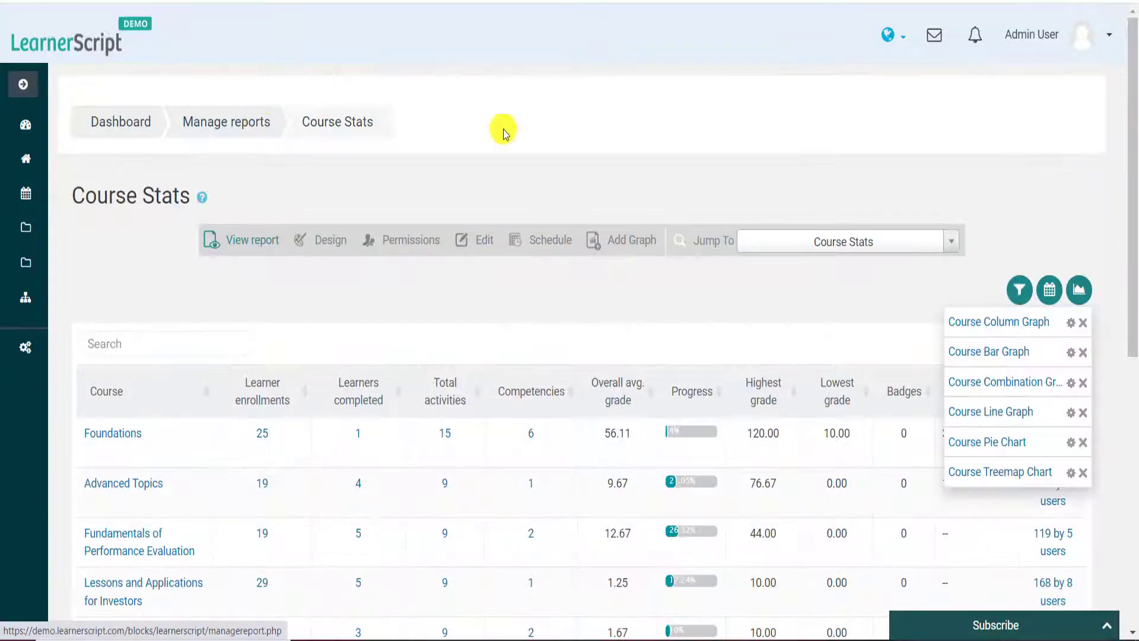
pyautogui.moveTo(1046, 391)
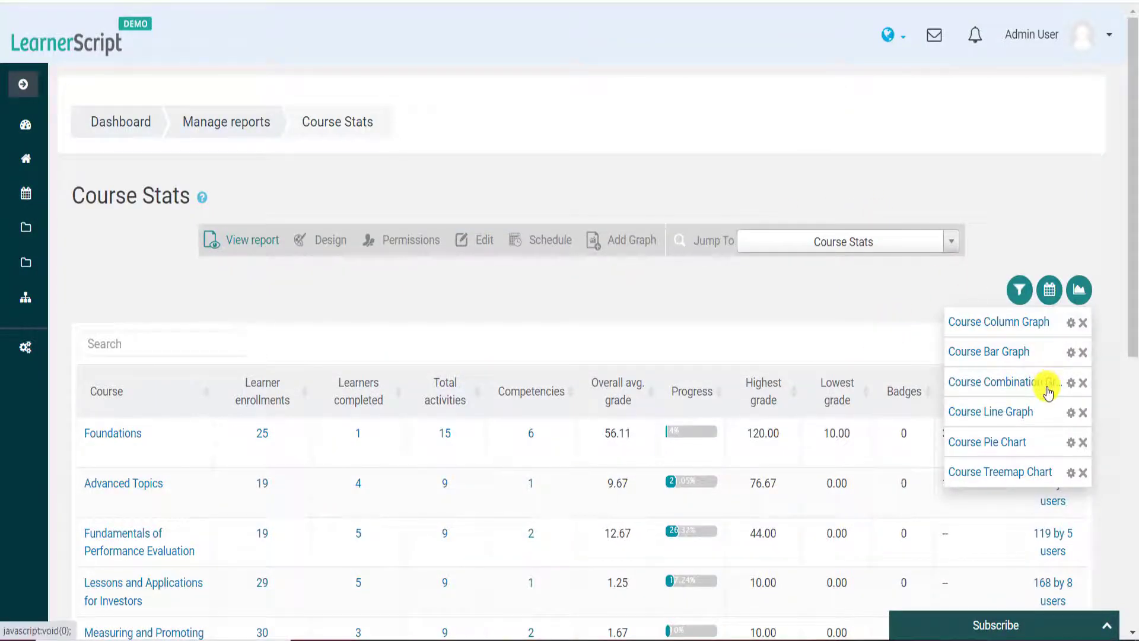
pyautogui.moveTo(1041, 418)
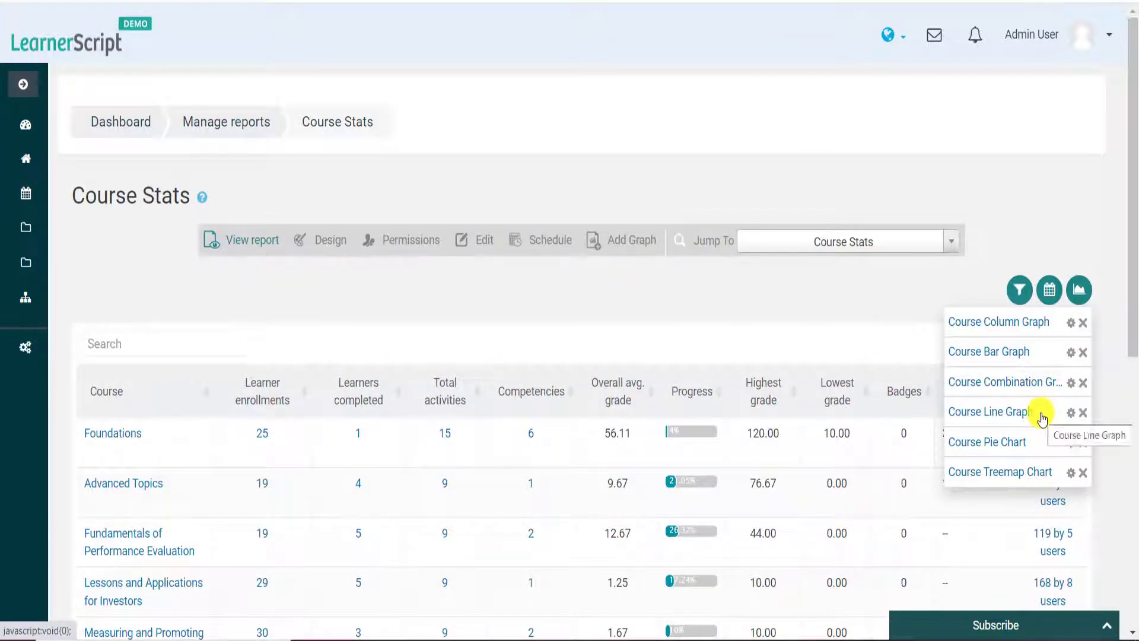
pyautogui.moveTo(1046, 472)
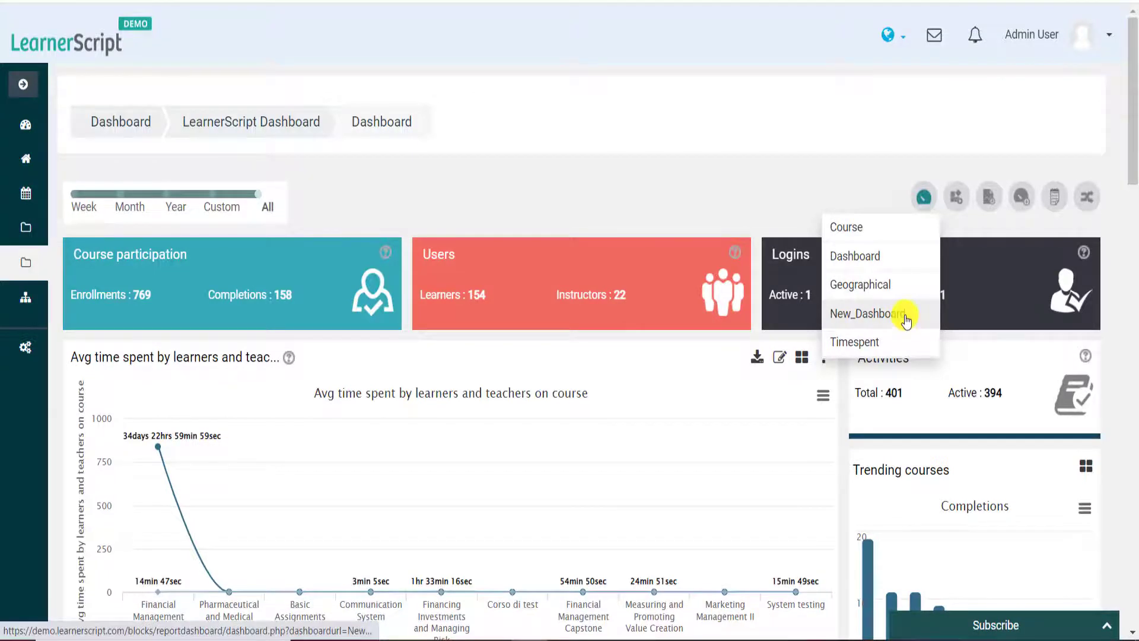
# Select New_Dashboard from the dashboards dropdown.
pyautogui.click(866, 313)
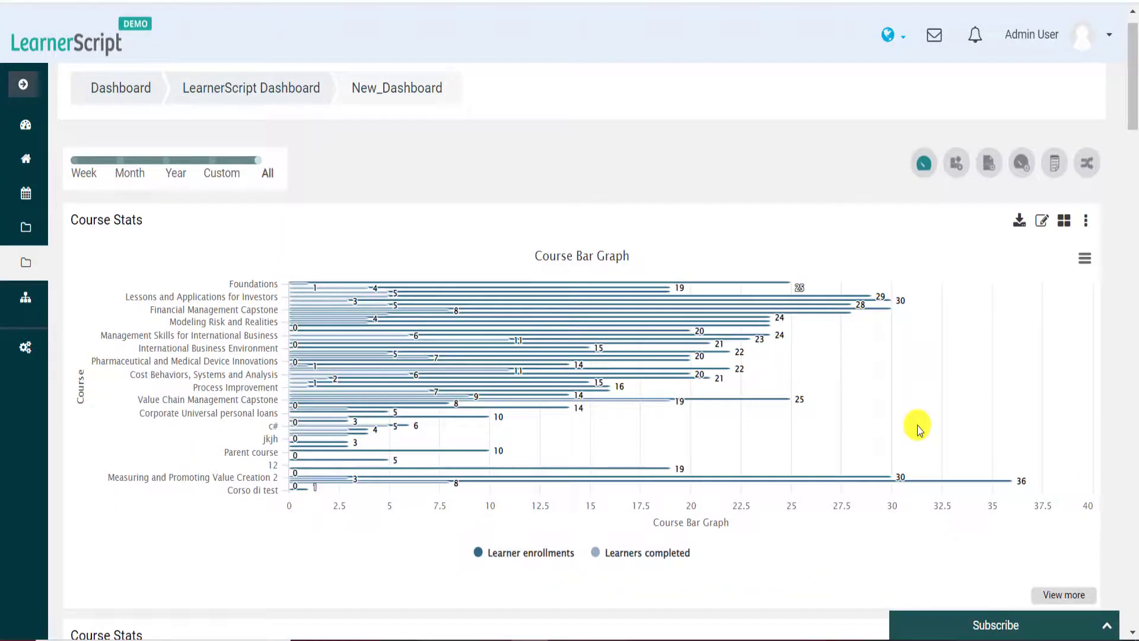
pyautogui.scroll(-3)
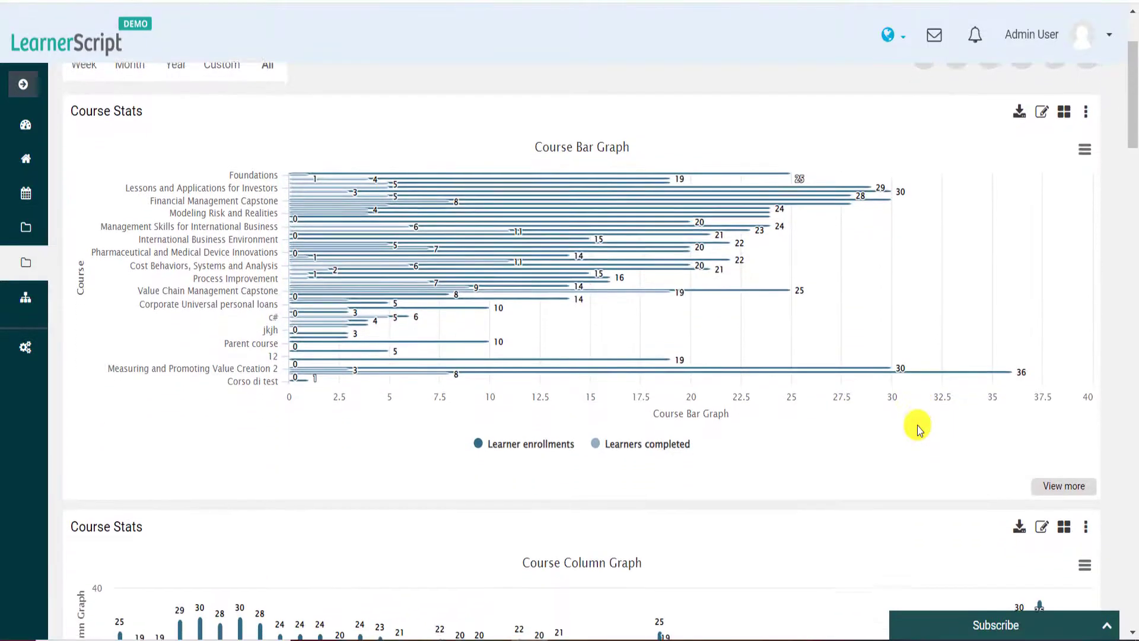
pyautogui.scroll(-3)
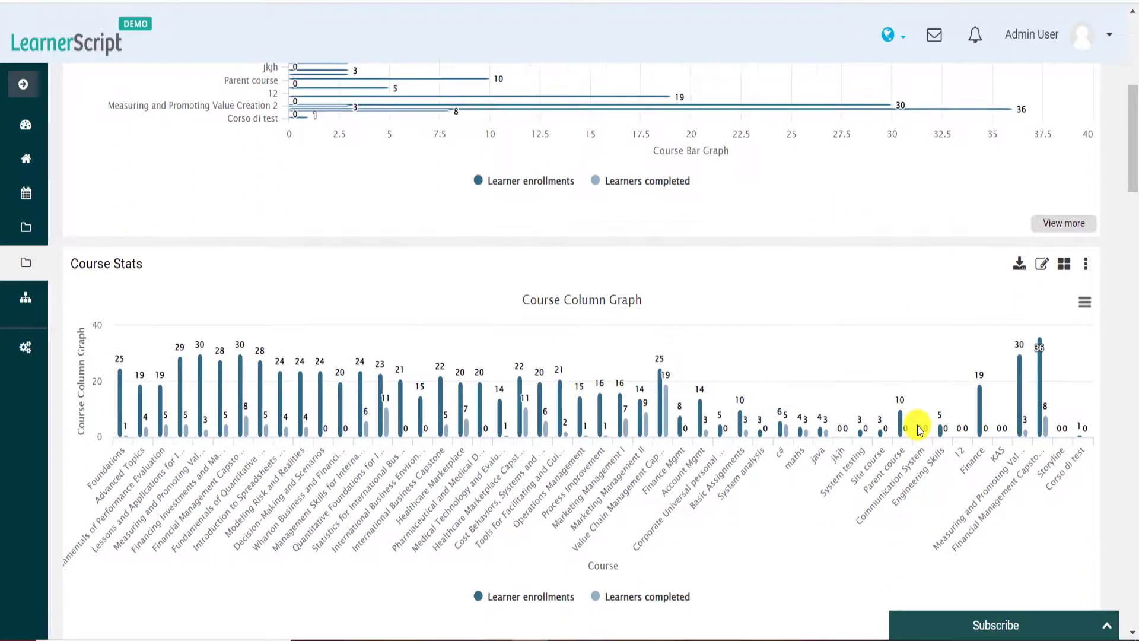
pyautogui.scroll(-3)
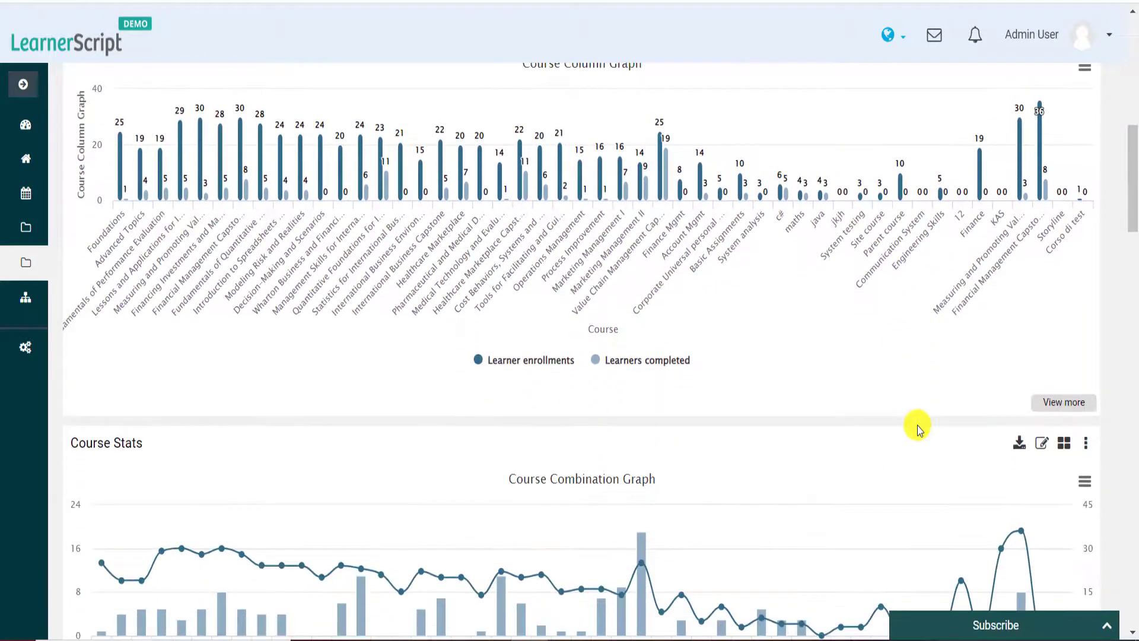
pyautogui.scroll(-3)
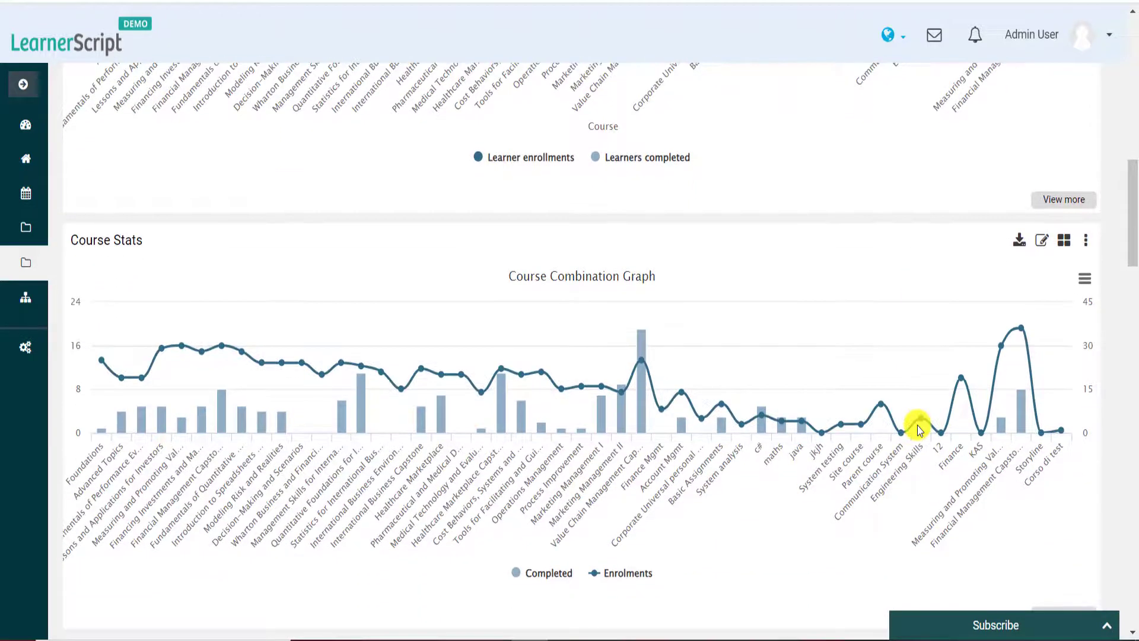
pyautogui.scroll(-3)
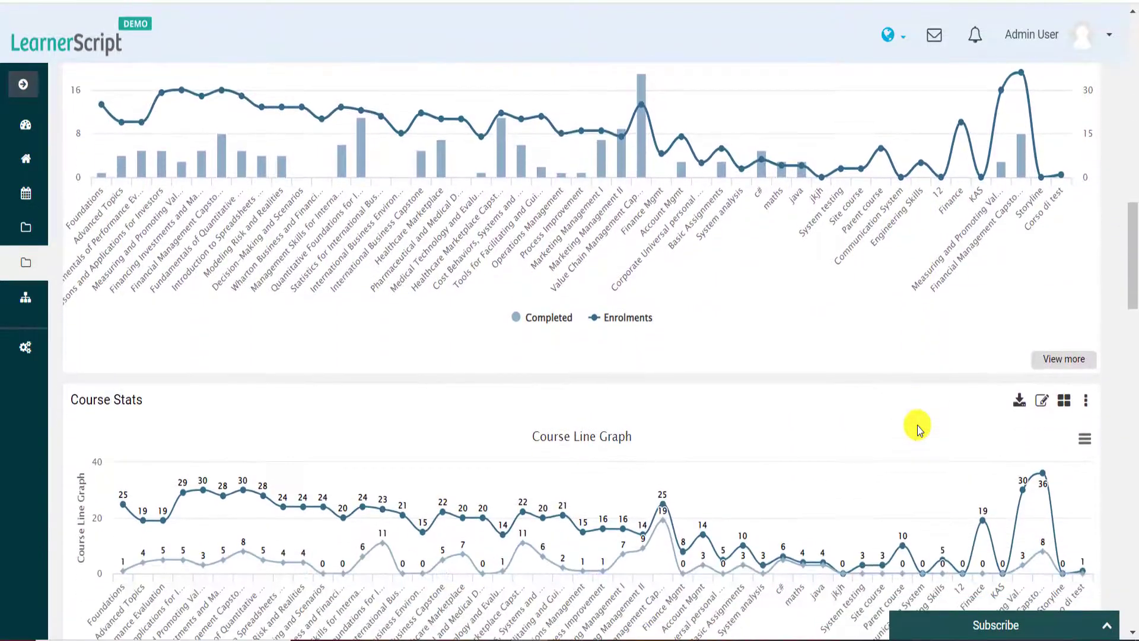
pyautogui.scroll(-3)
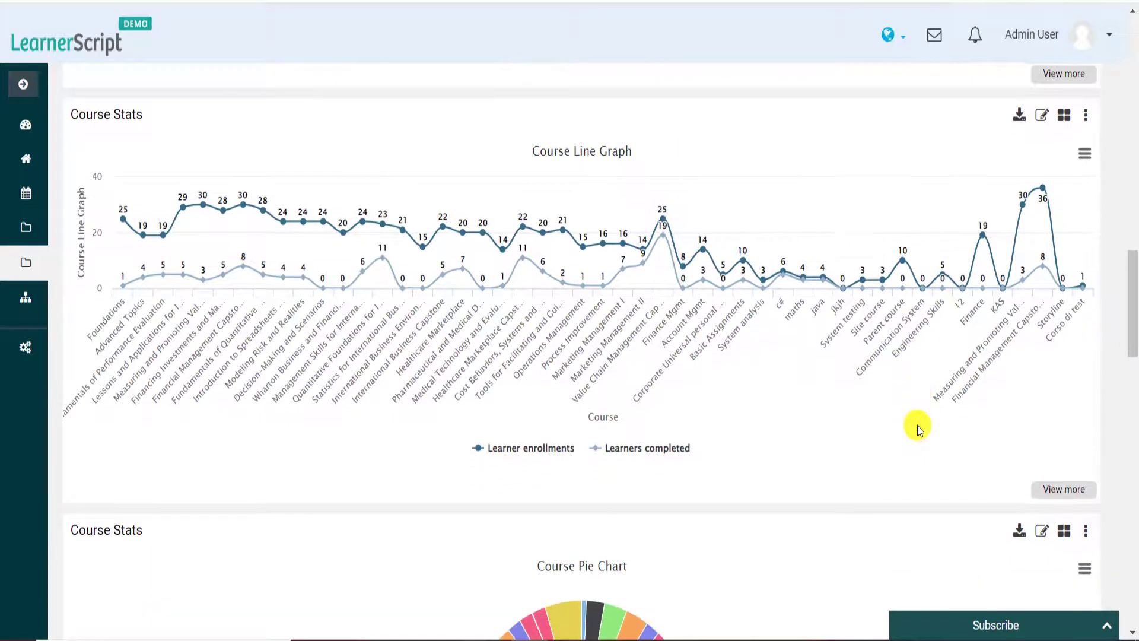
pyautogui.scroll(-3)
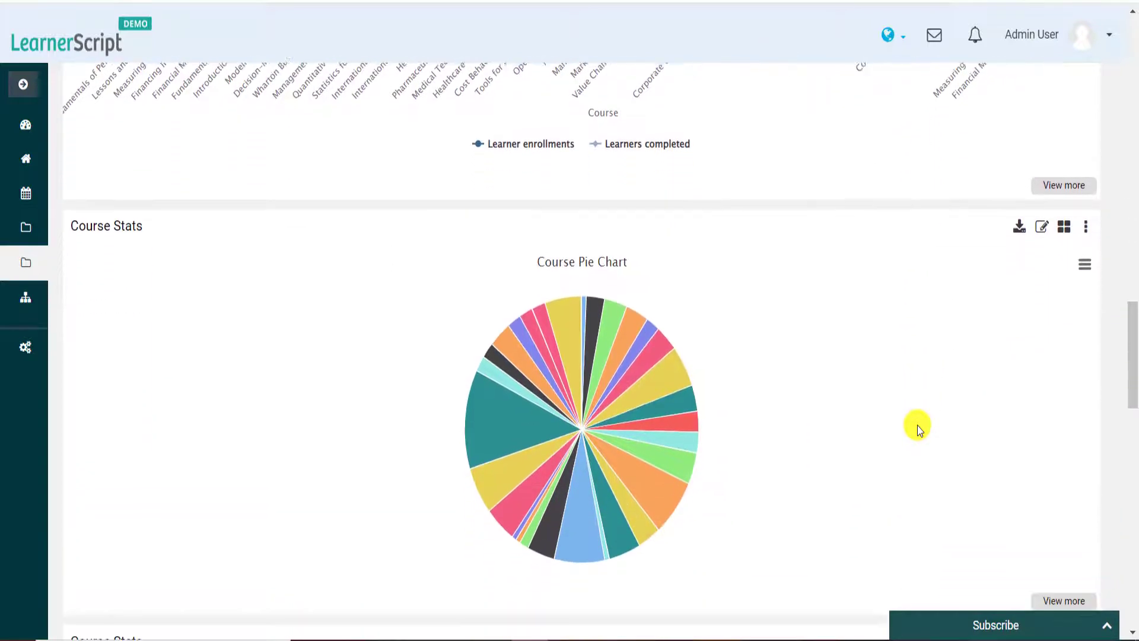
pyautogui.scroll(-3)
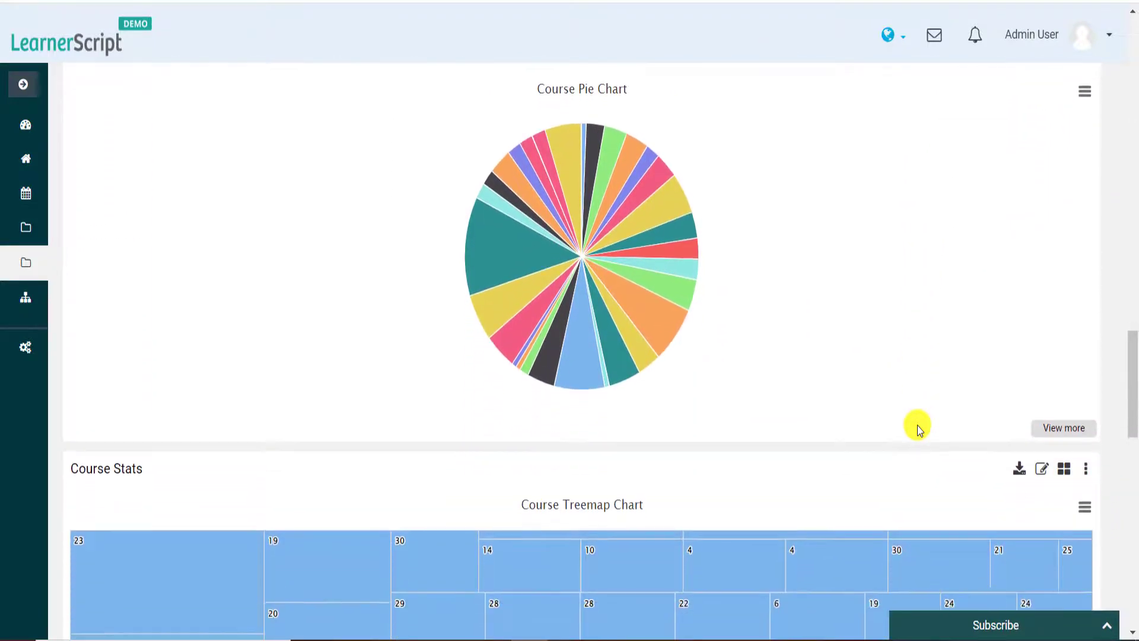
pyautogui.scroll(-3)
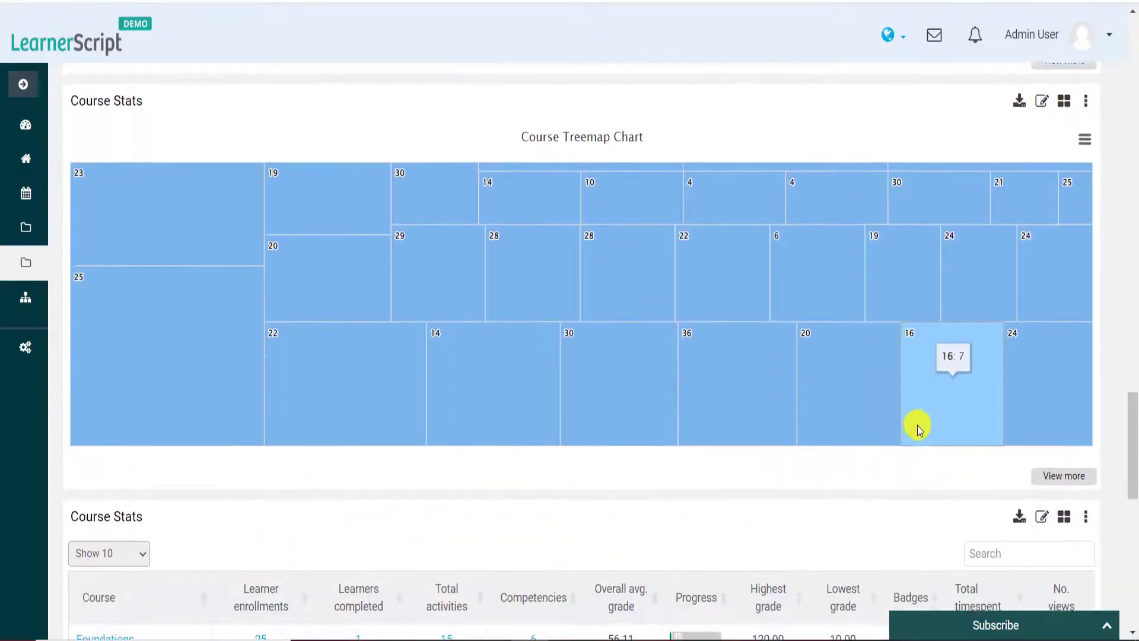